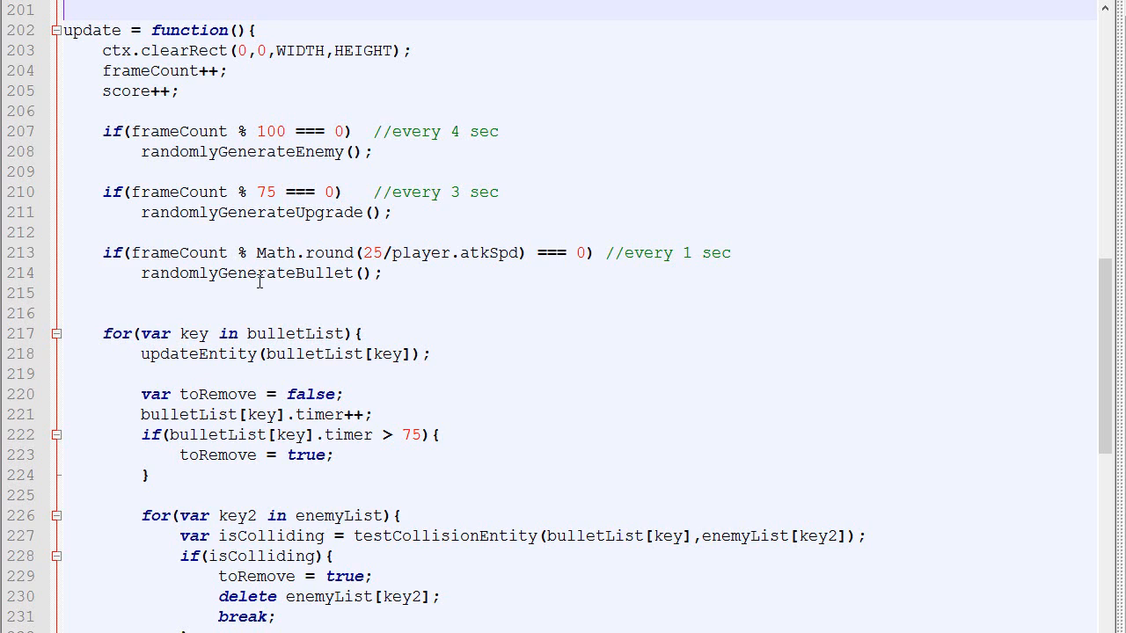
mouse_move(389, 273)
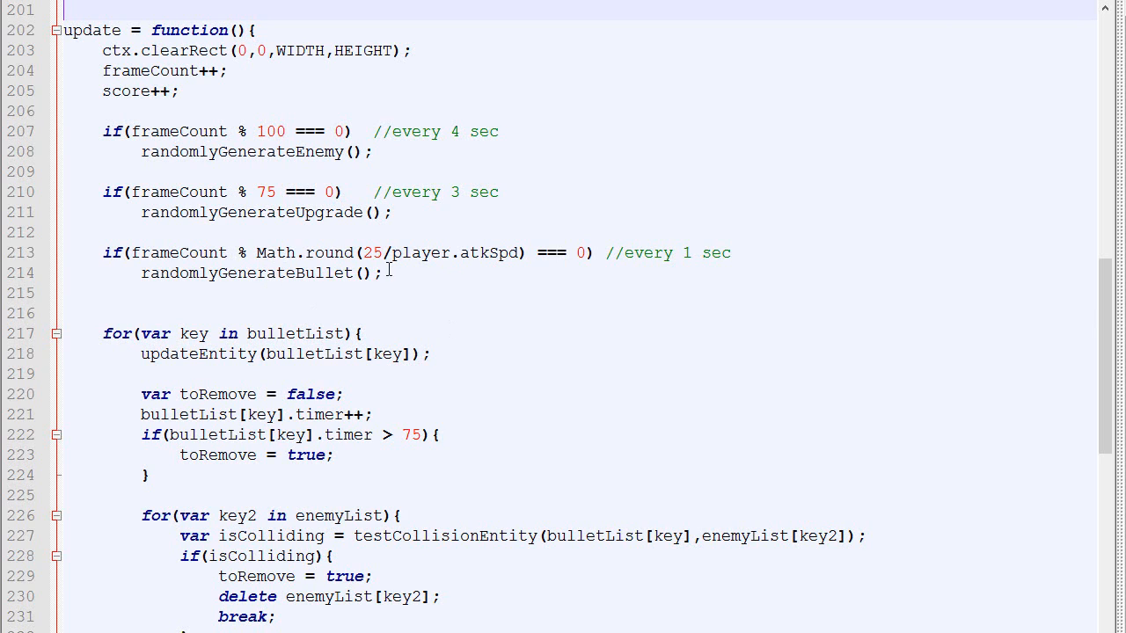
- Replace Math.round(25/player.atkSpd) in the bullet-spawn condition with 25
double_click(246, 273)
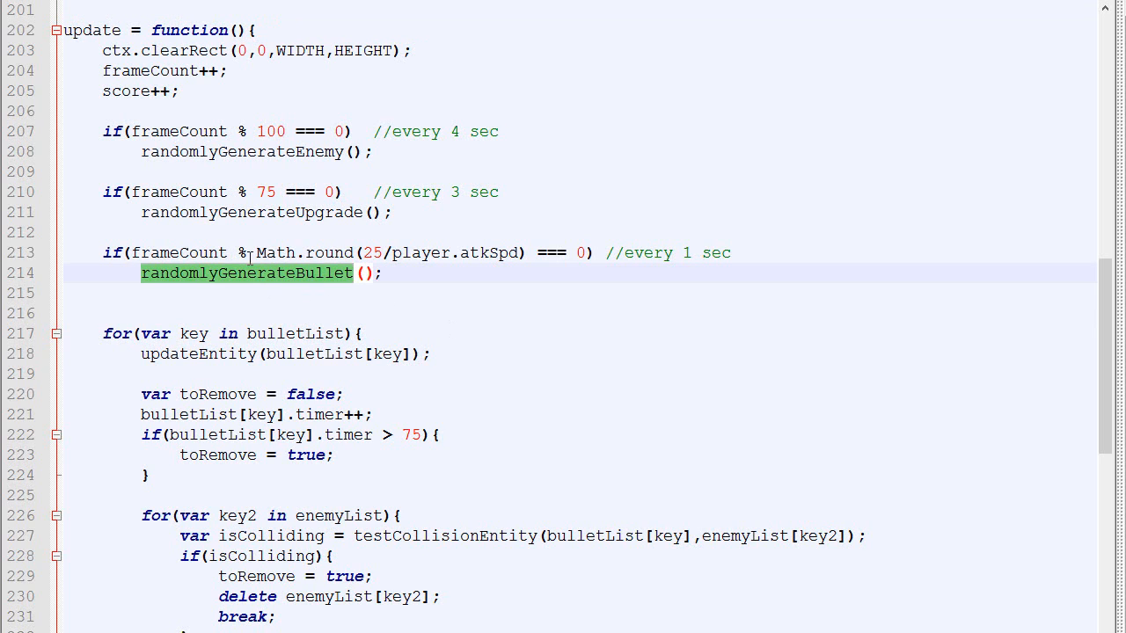
click(257, 252)
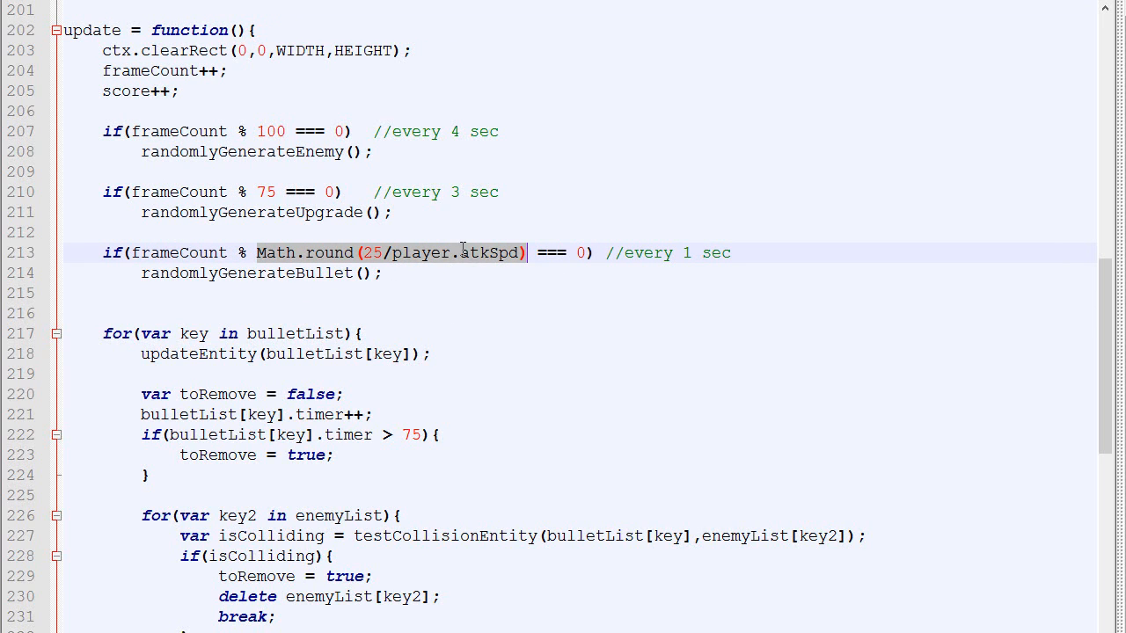
mouse_move(385, 268)
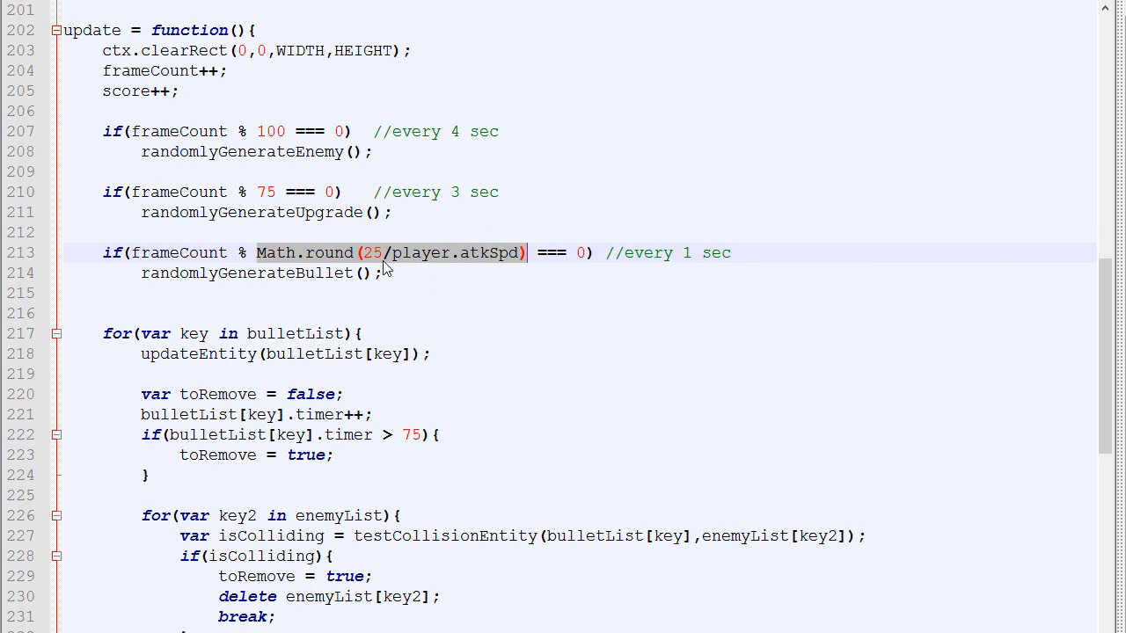
click(395, 253)
text(1)
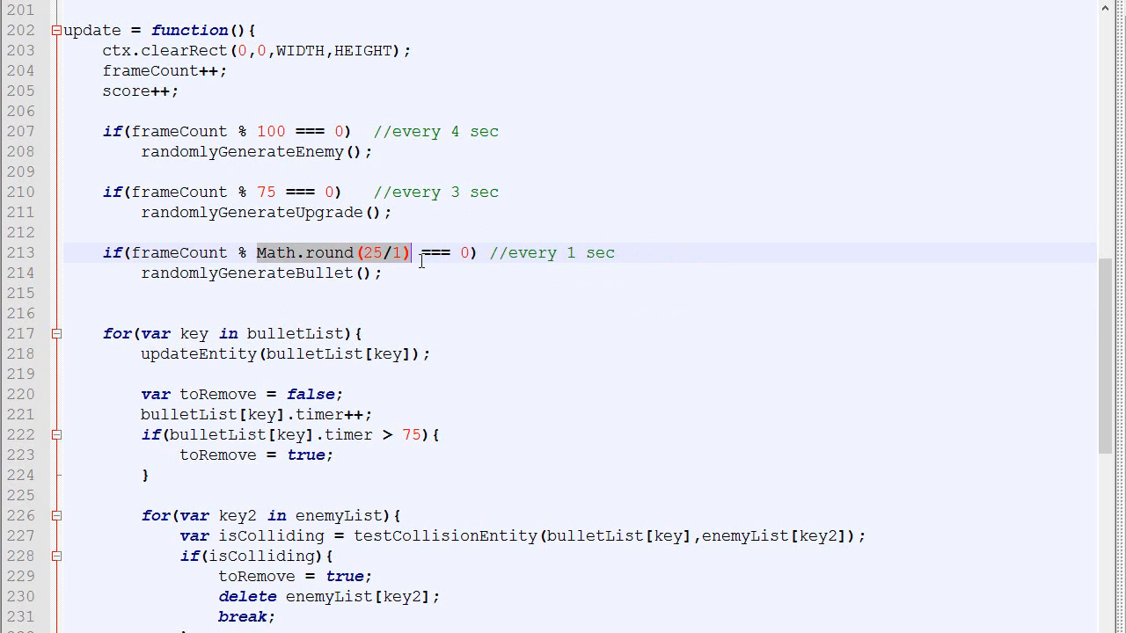
text(25)
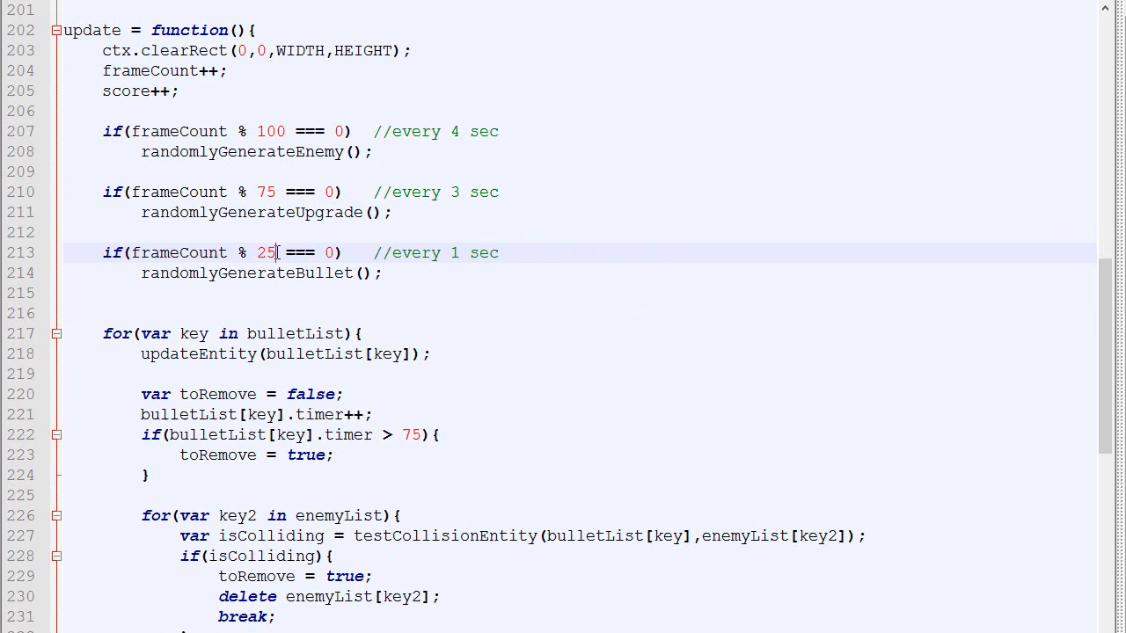
- Try a sample value like 75 in place of frameCount, then restore frameCount
double_click(179, 252)
text(25)
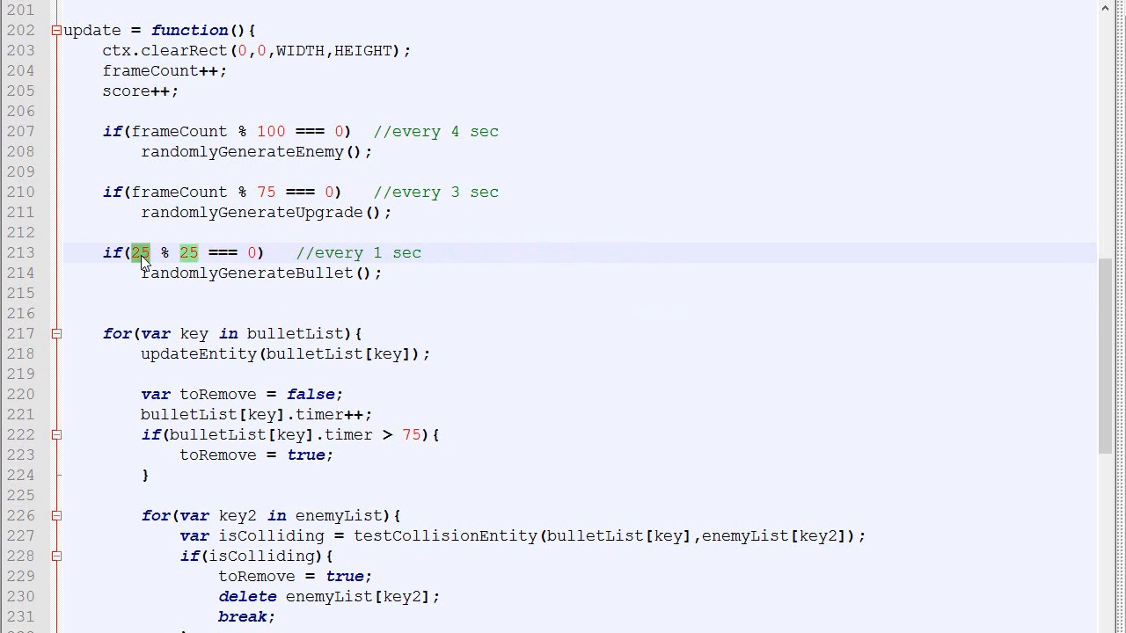
text(75)
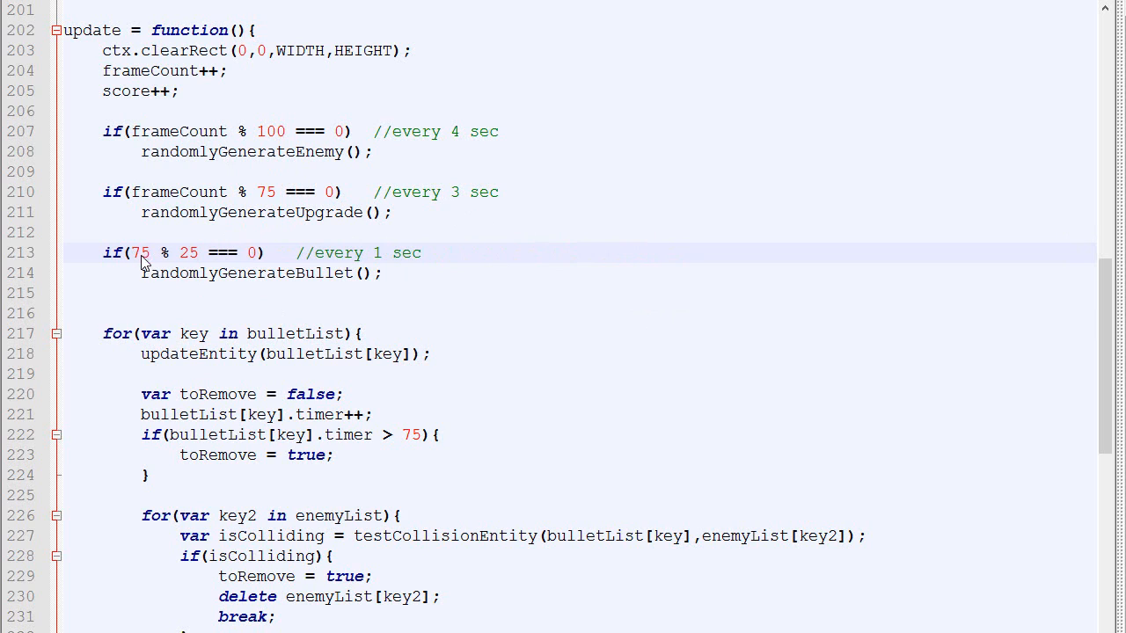
key(Backspace)
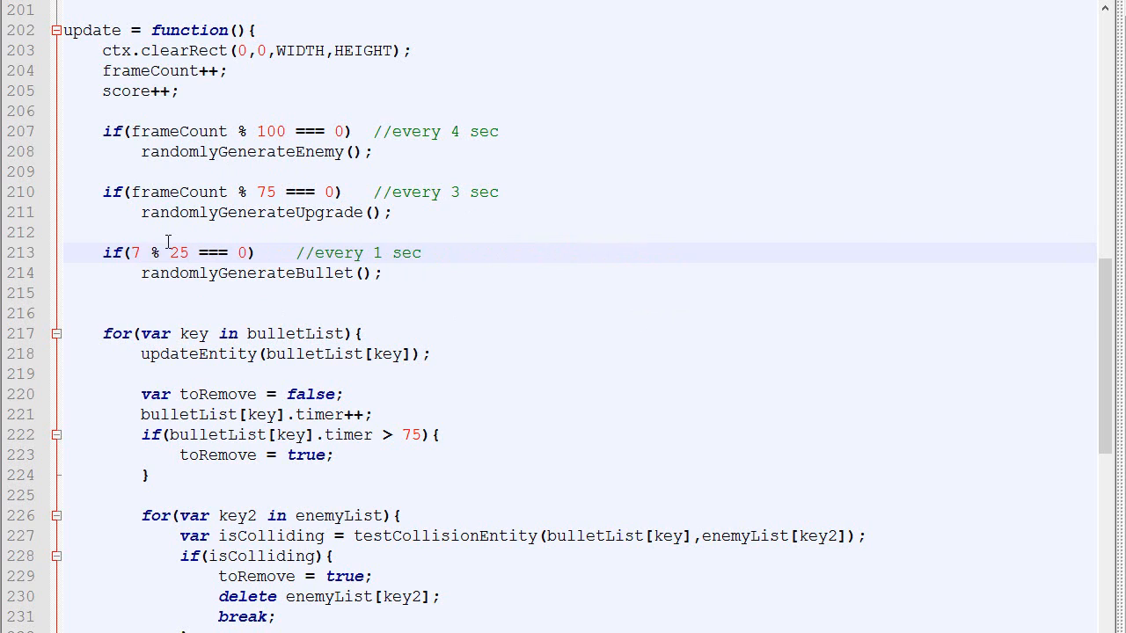
text(frameCount)
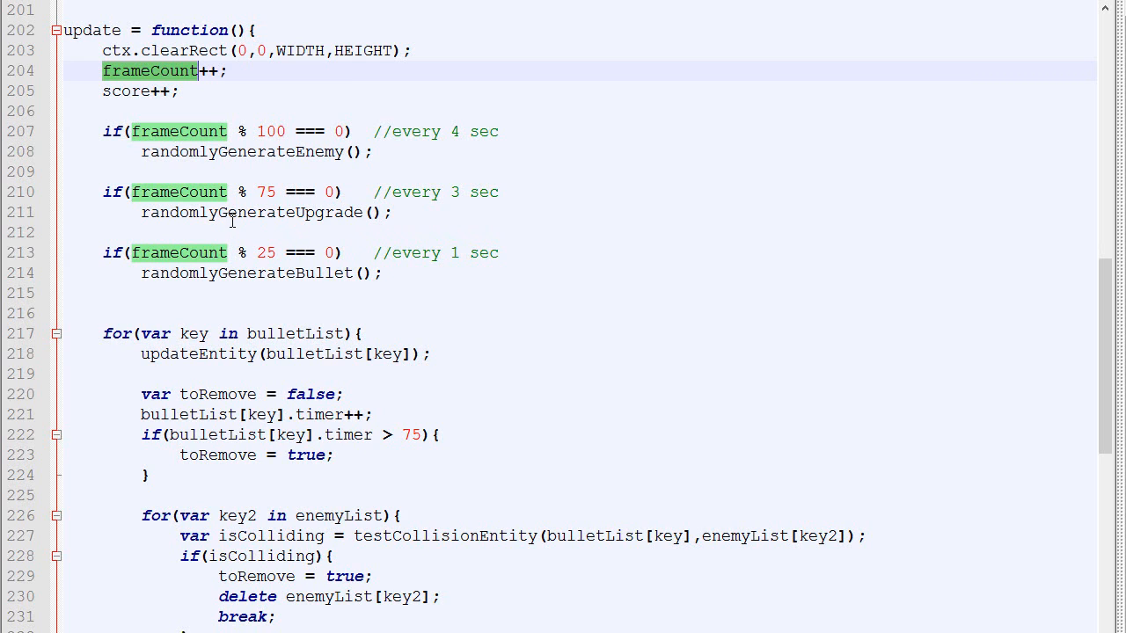
mouse_move(236, 253)
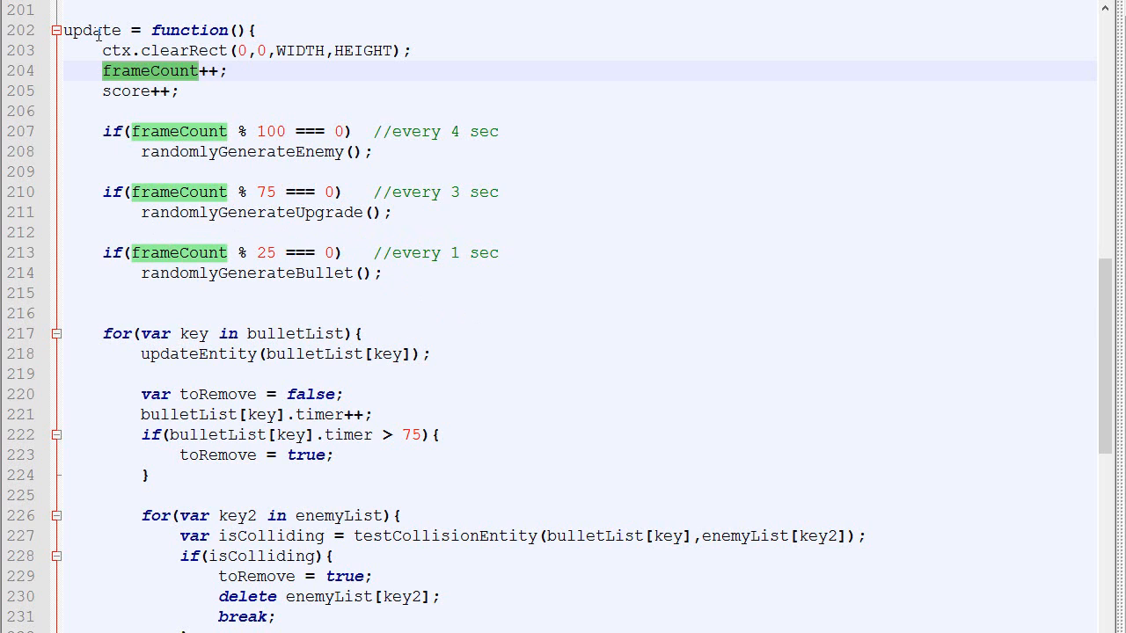
- Add a global counter = 0 and increment it with counter += player.atkSpd in update
text(counter = 0;)
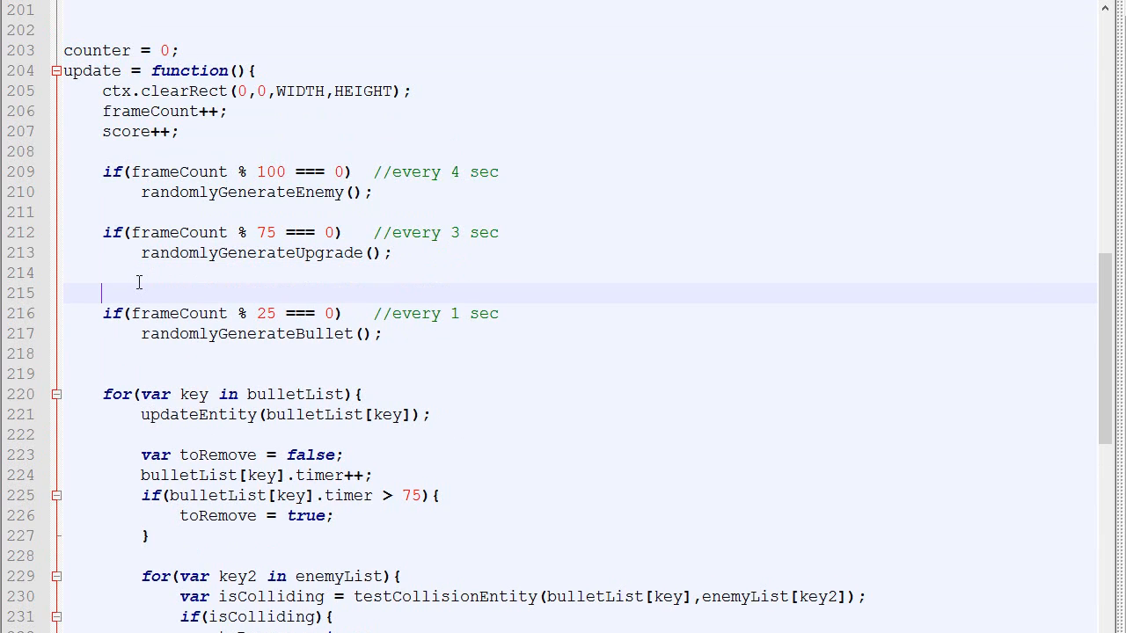
text(counter += p)
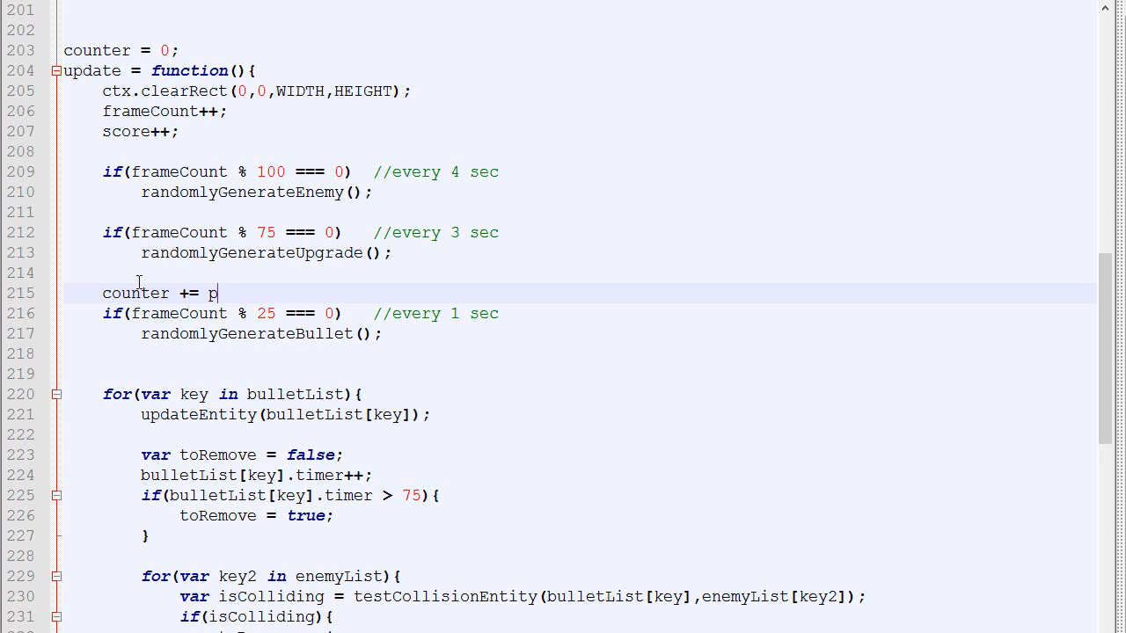
text(layer.atkSpd)
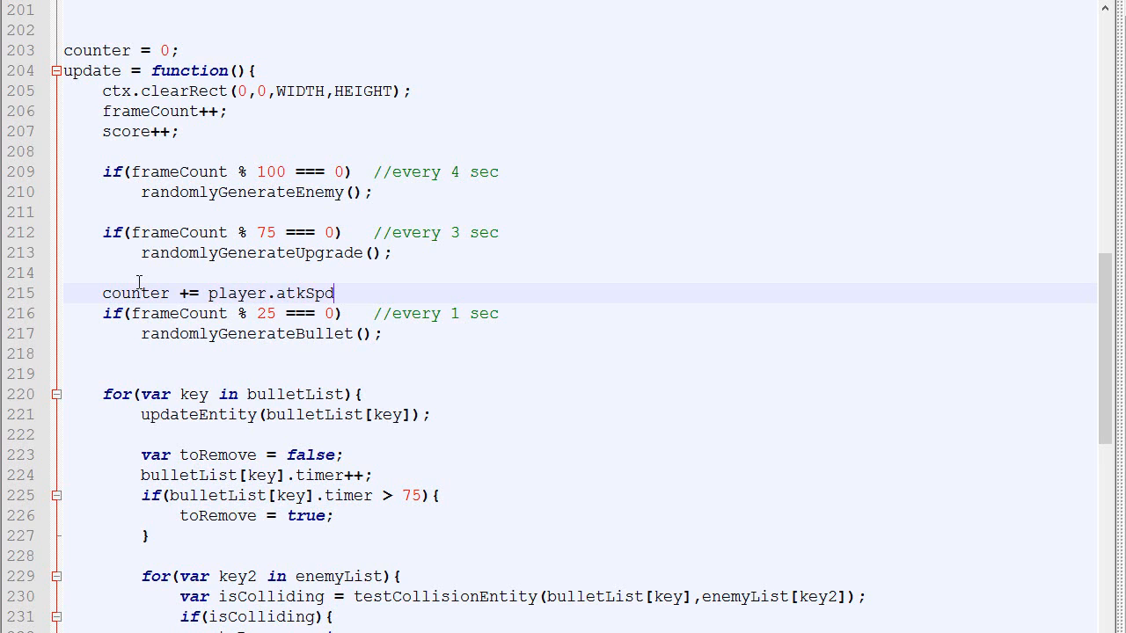
- Rewrite the bullet condition as counter > 25, resetting counter to 0 inside braces
double_click(136, 293)
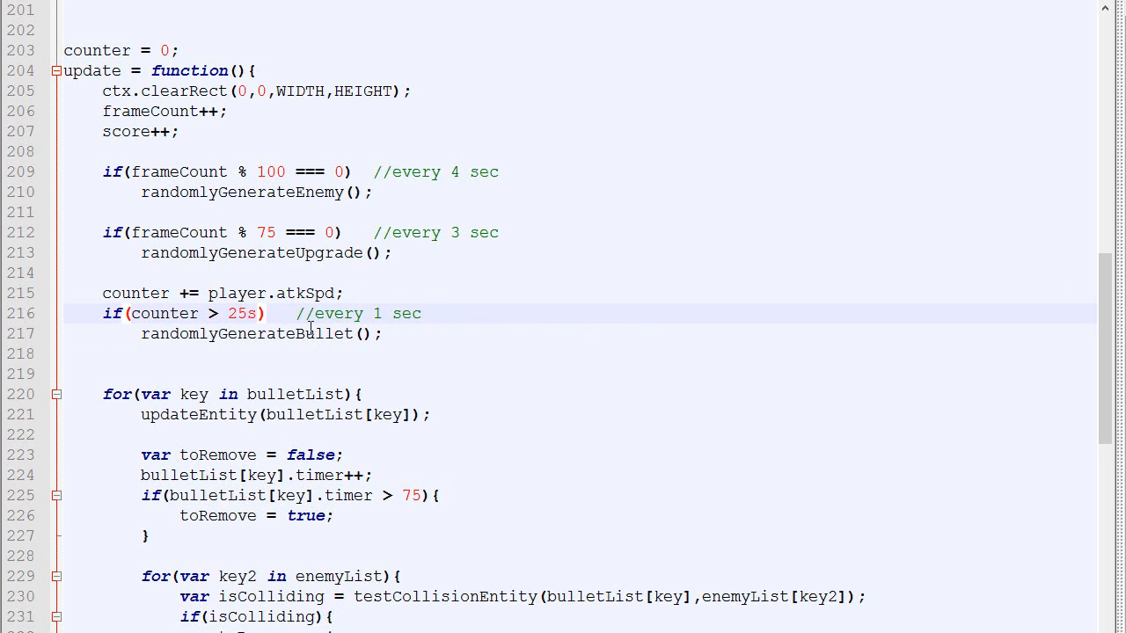
double_click(246, 334)
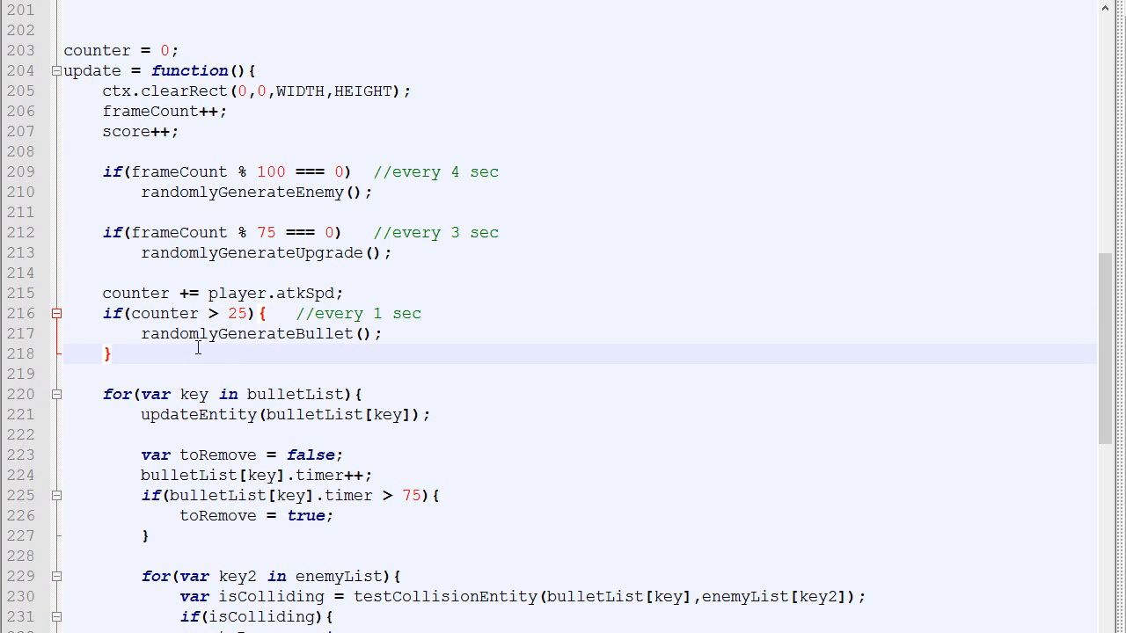
text(counter = 0;)
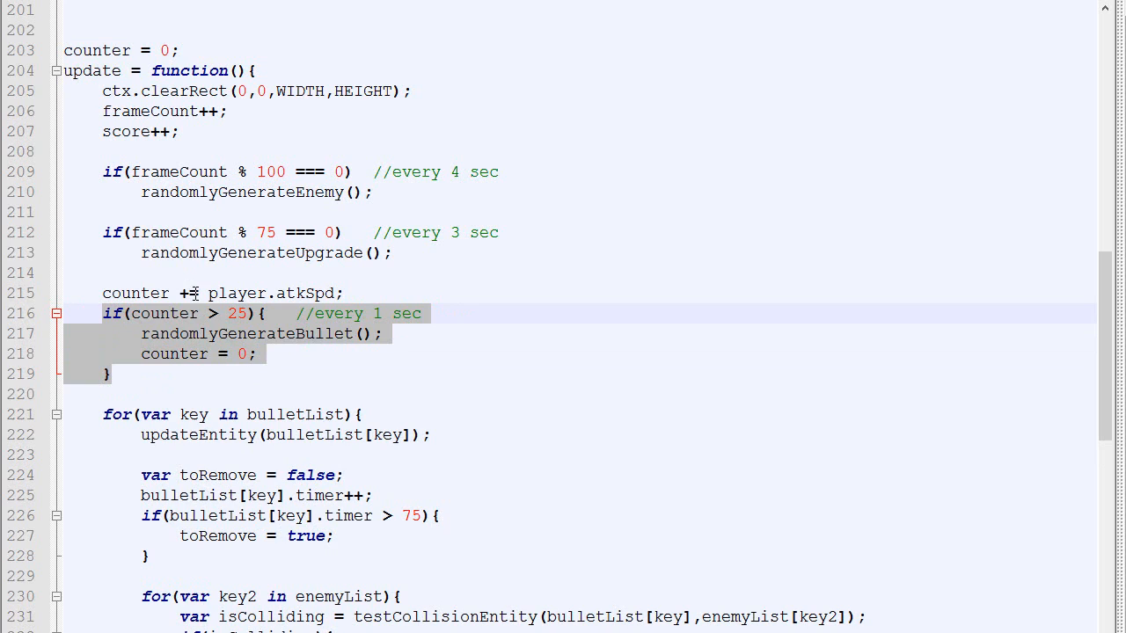
mouse_move(204, 314)
text(docu)
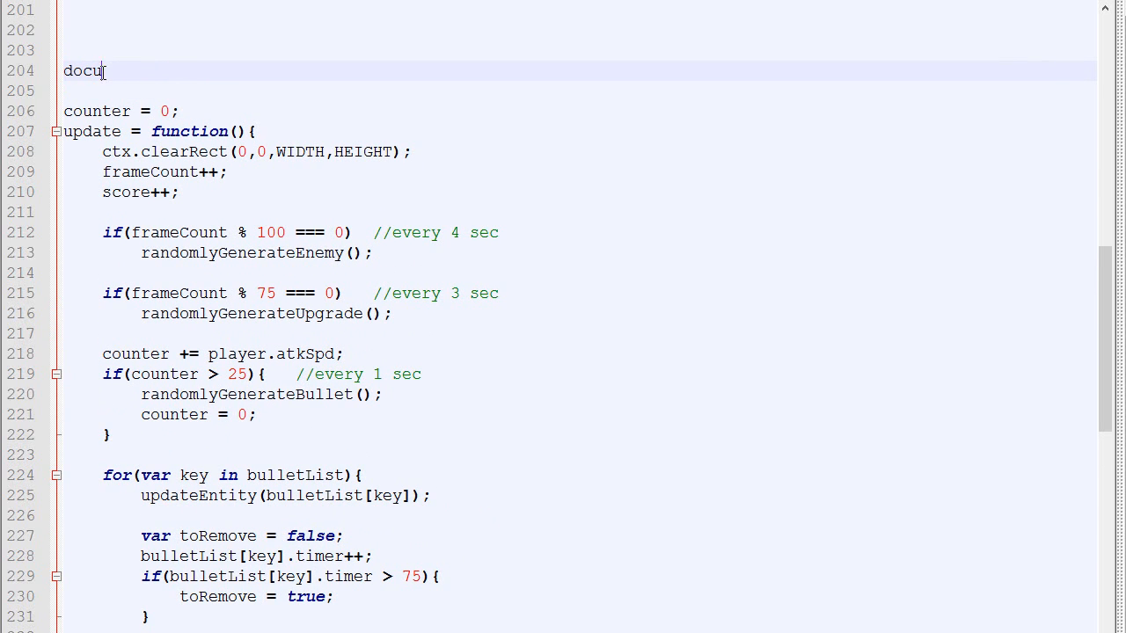
- Write a document.onclick = function(mouse){ } handler above counter = 0
text(ment.on)
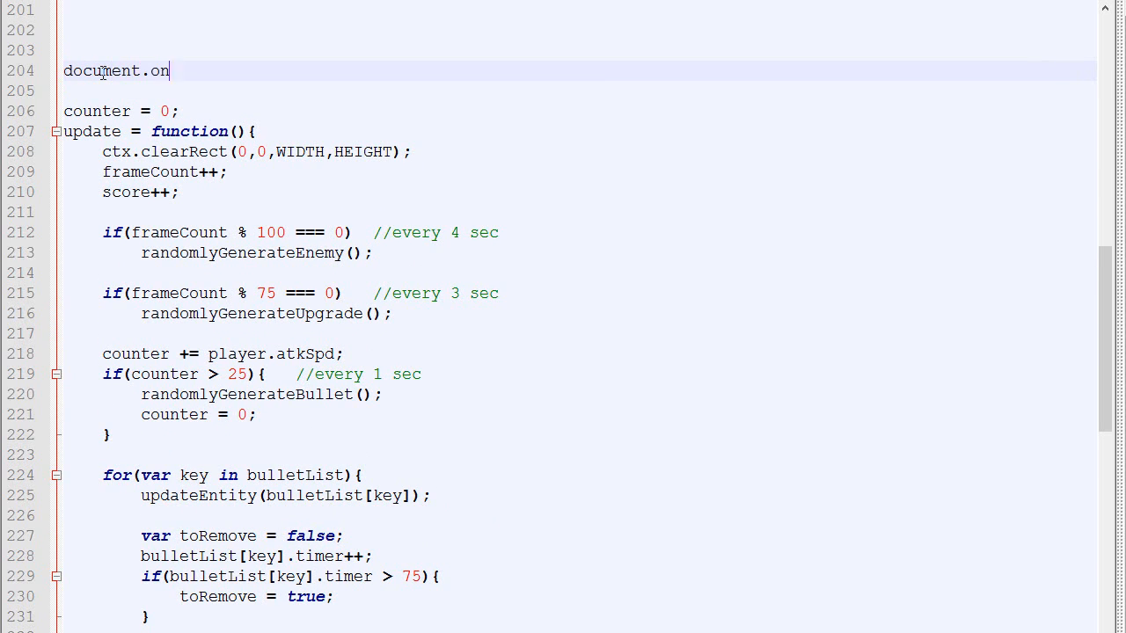
text(mo)
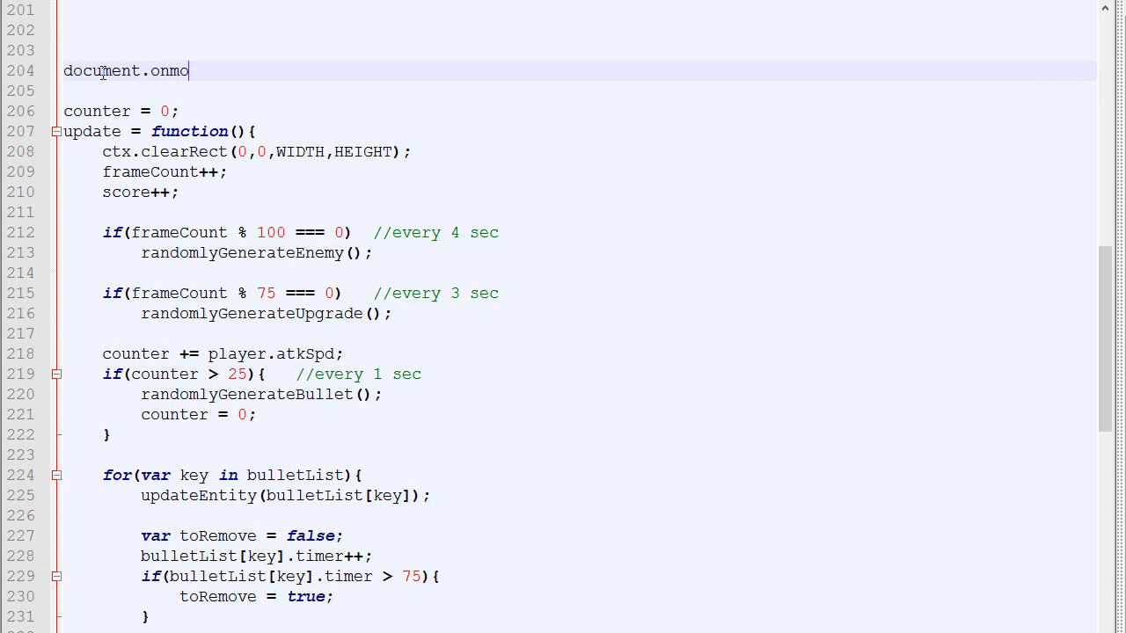
text(usemoe)
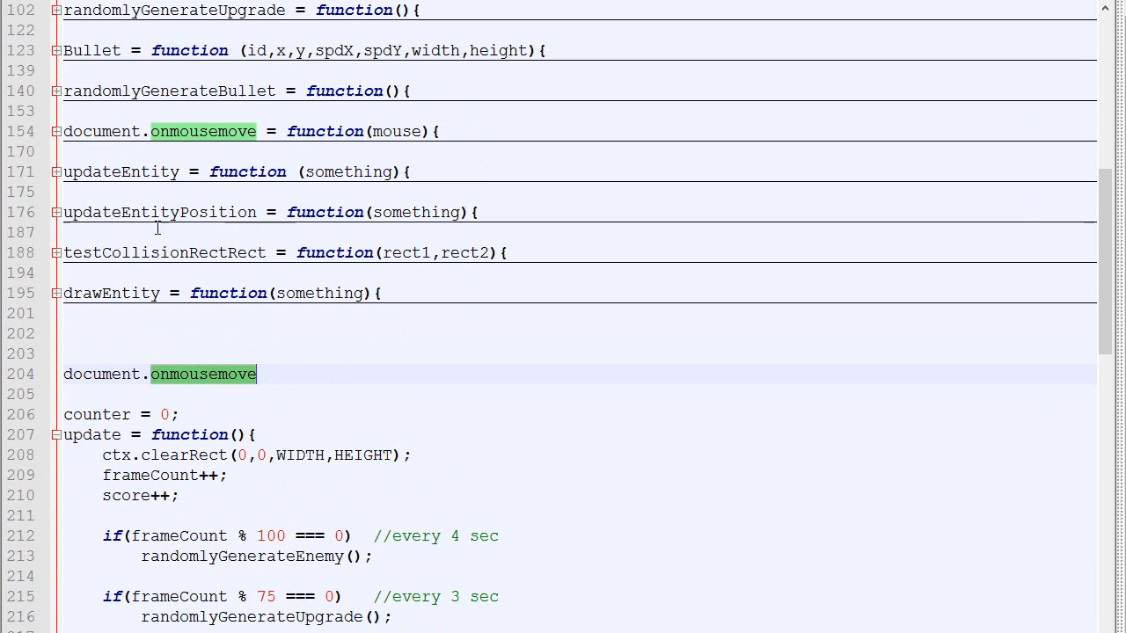
click(55, 132)
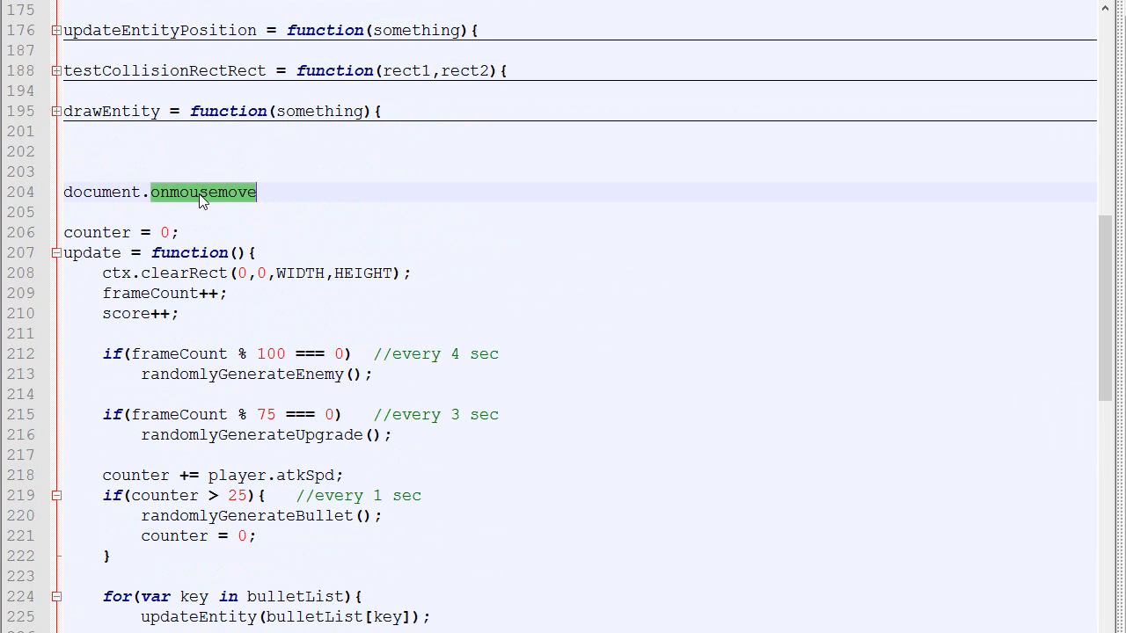
text(onclick)
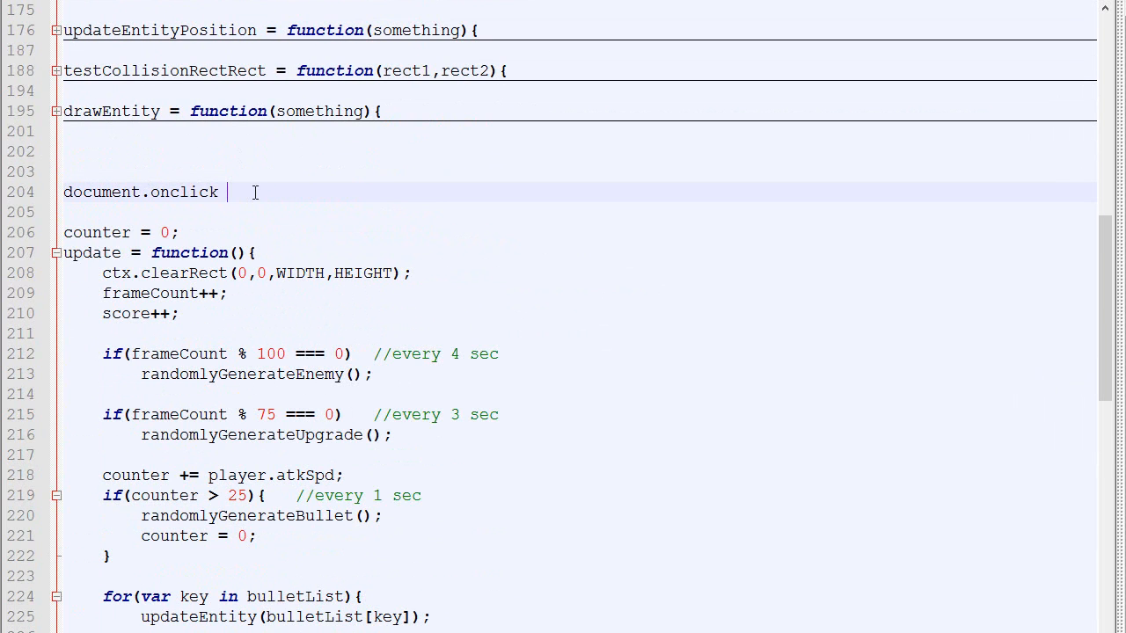
text(= function(){)
text(})
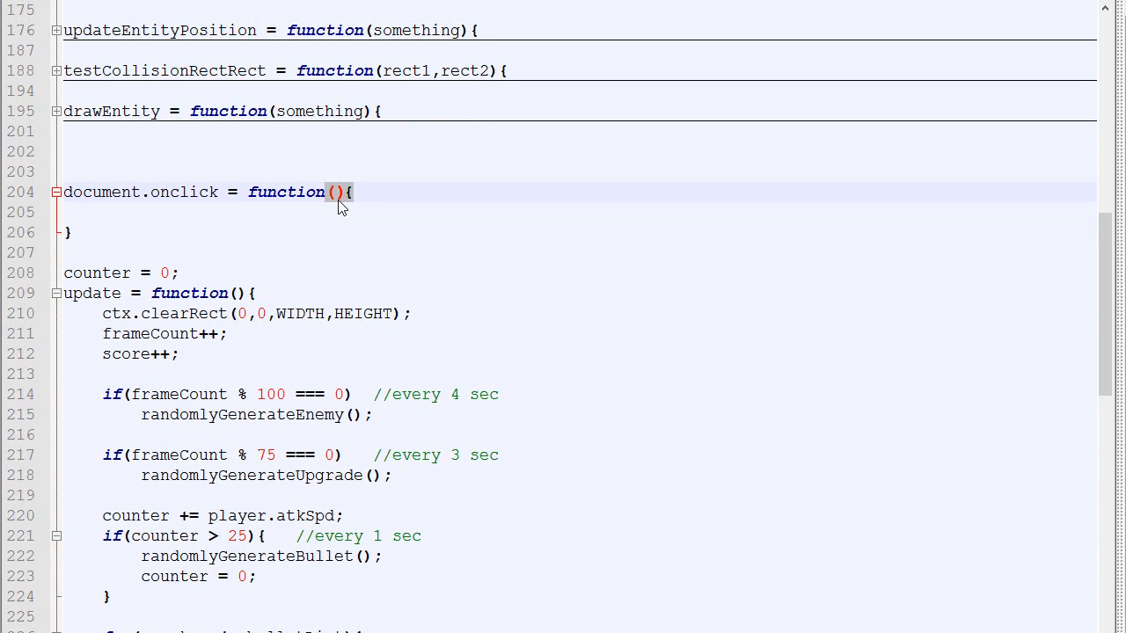
text(mouse)
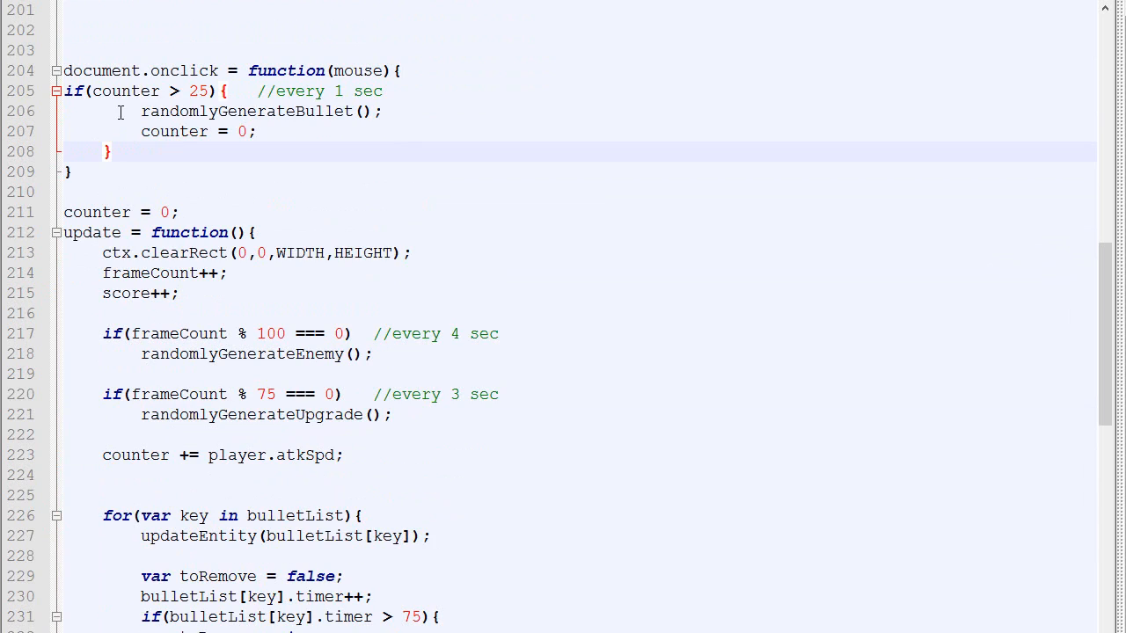
- Move the if(counter > 25) bullet block from update into the onclick handler
double_click(136, 456)
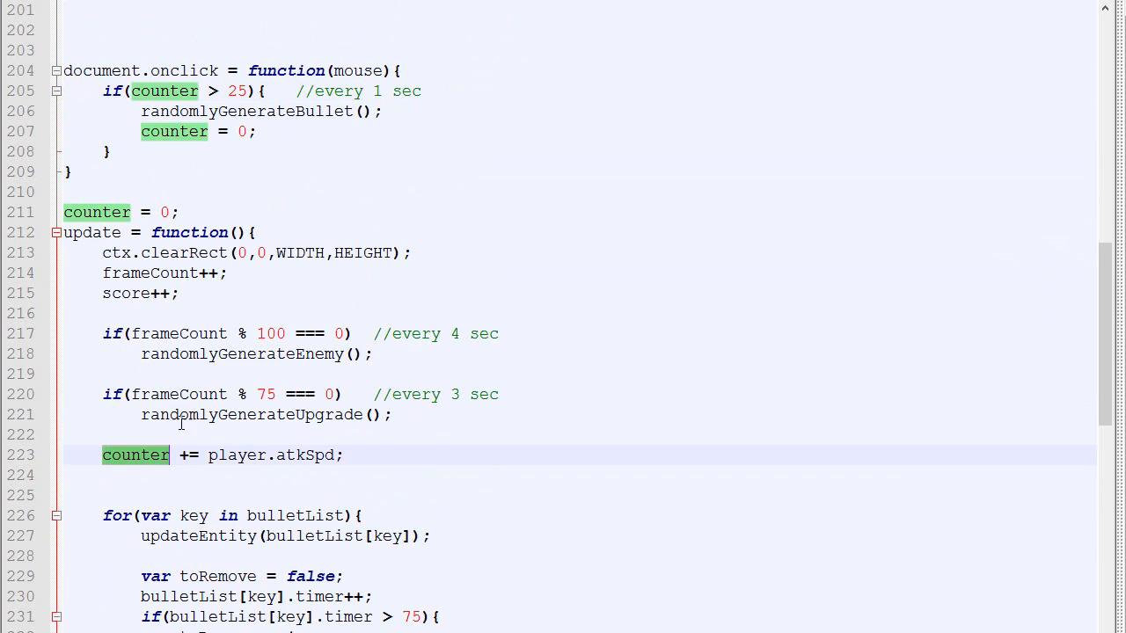
scroll(down, 3)
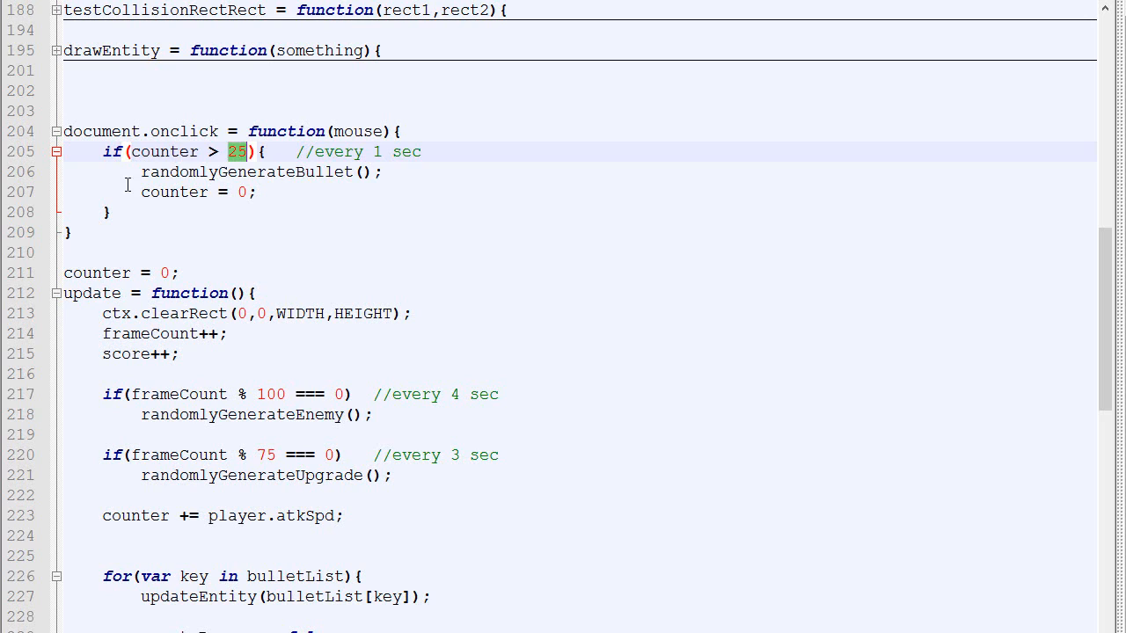
double_click(247, 172)
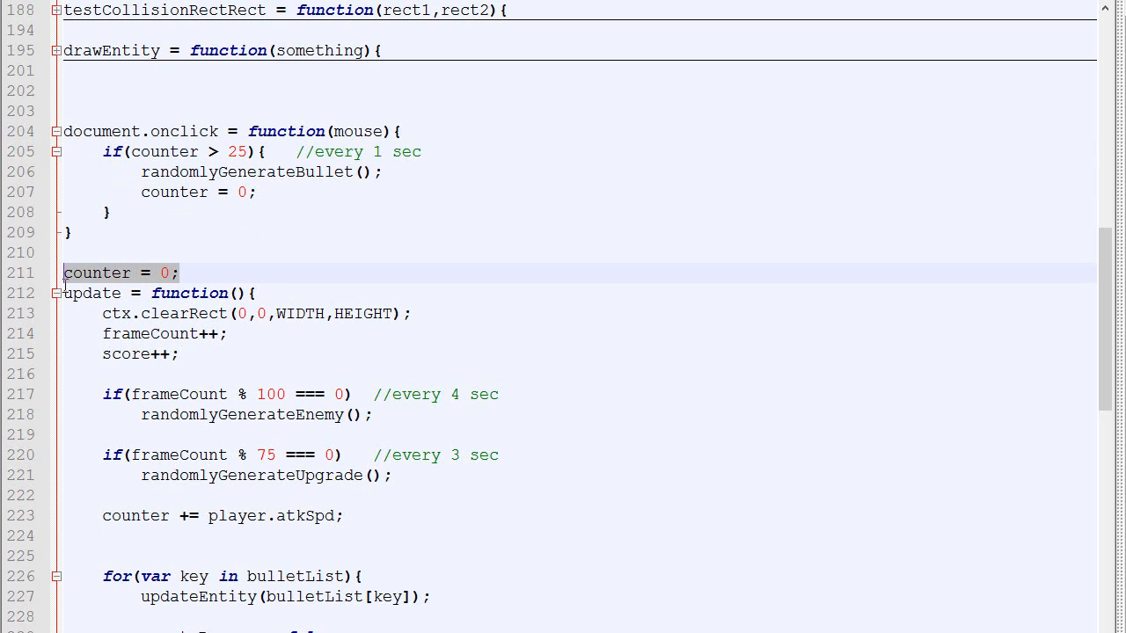
mouse_move(133, 286)
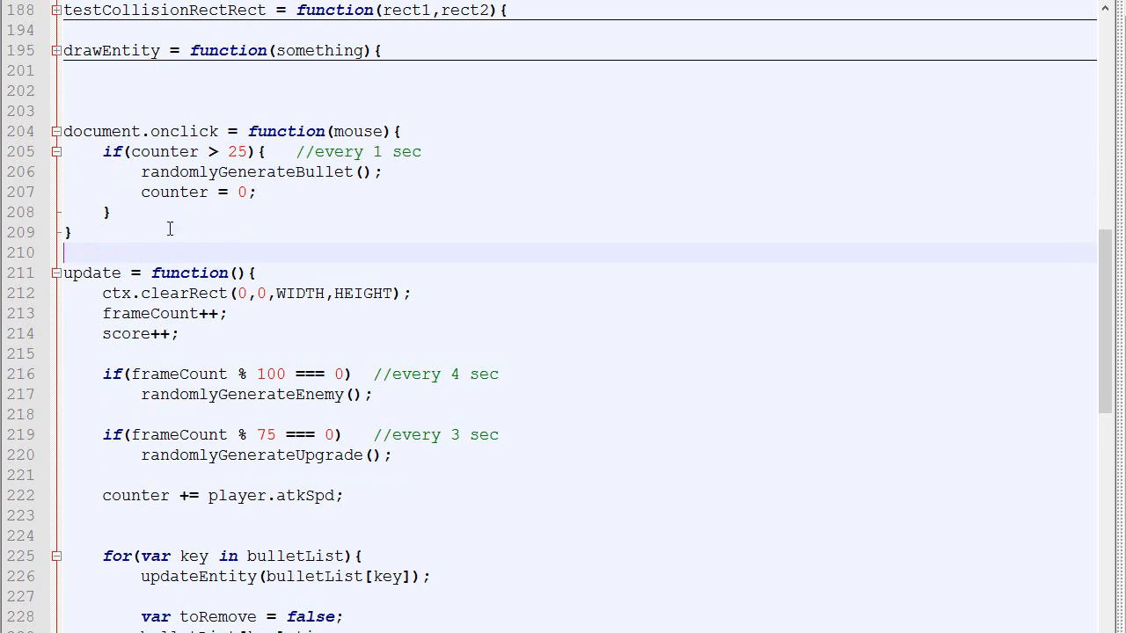
- Add attackCounter:0, to the player object right after atkSpd:1
text(player.)
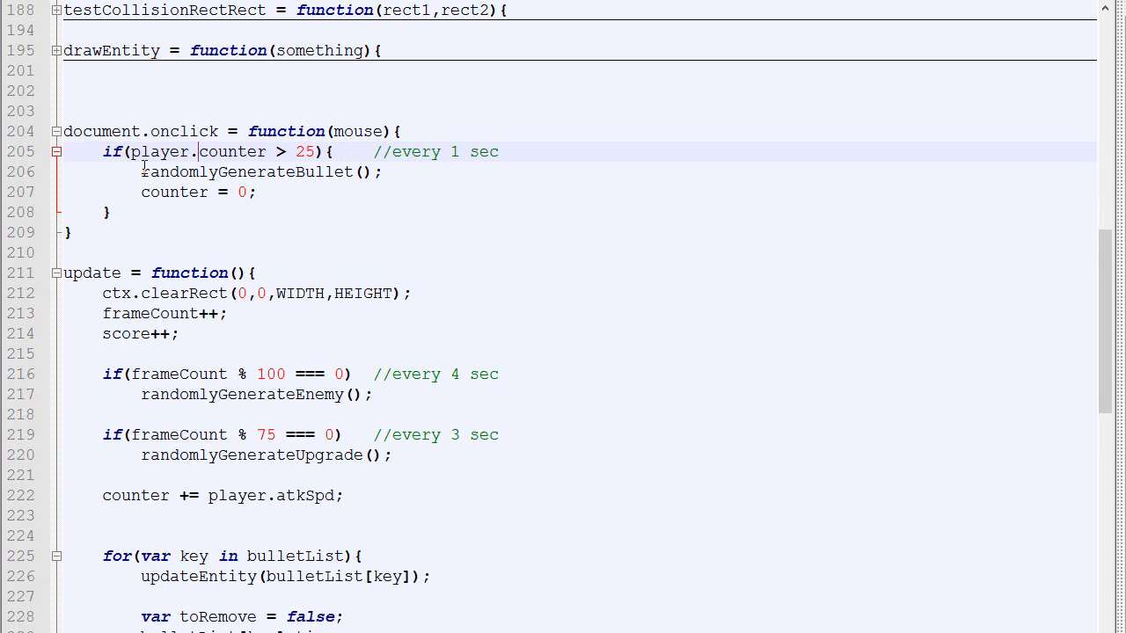
text(attack)
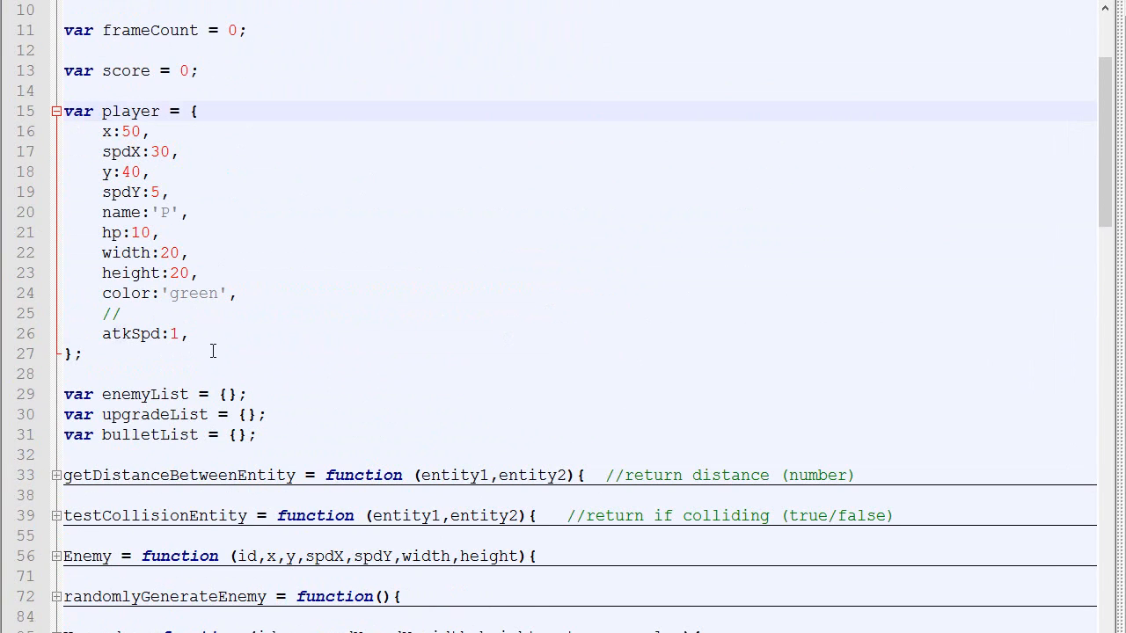
text(attackCounte)
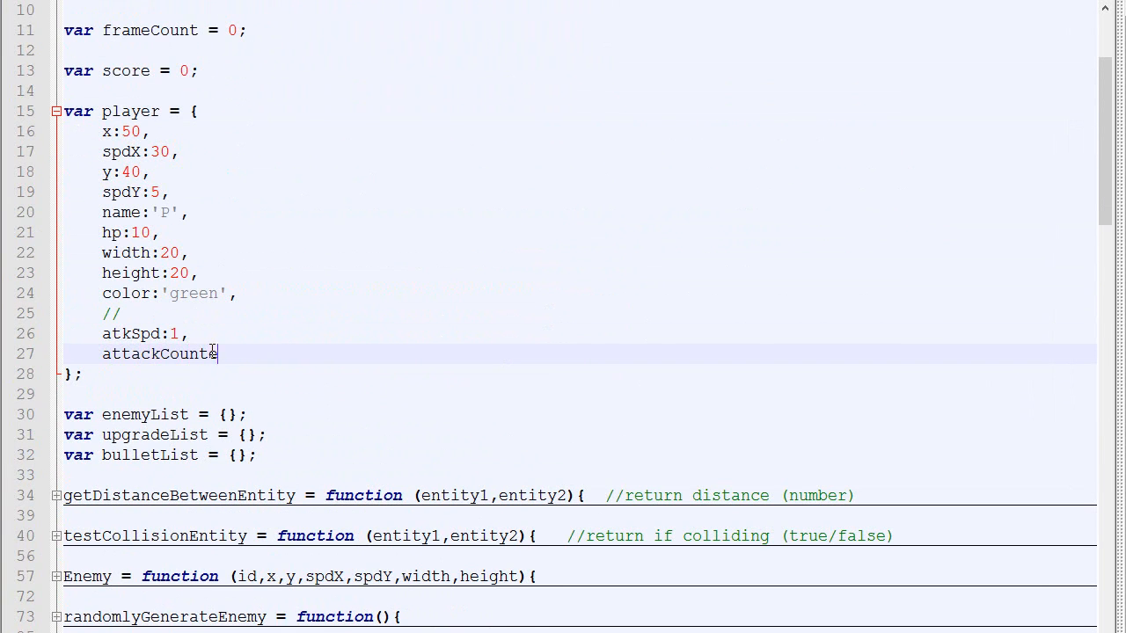
text(r:0,)
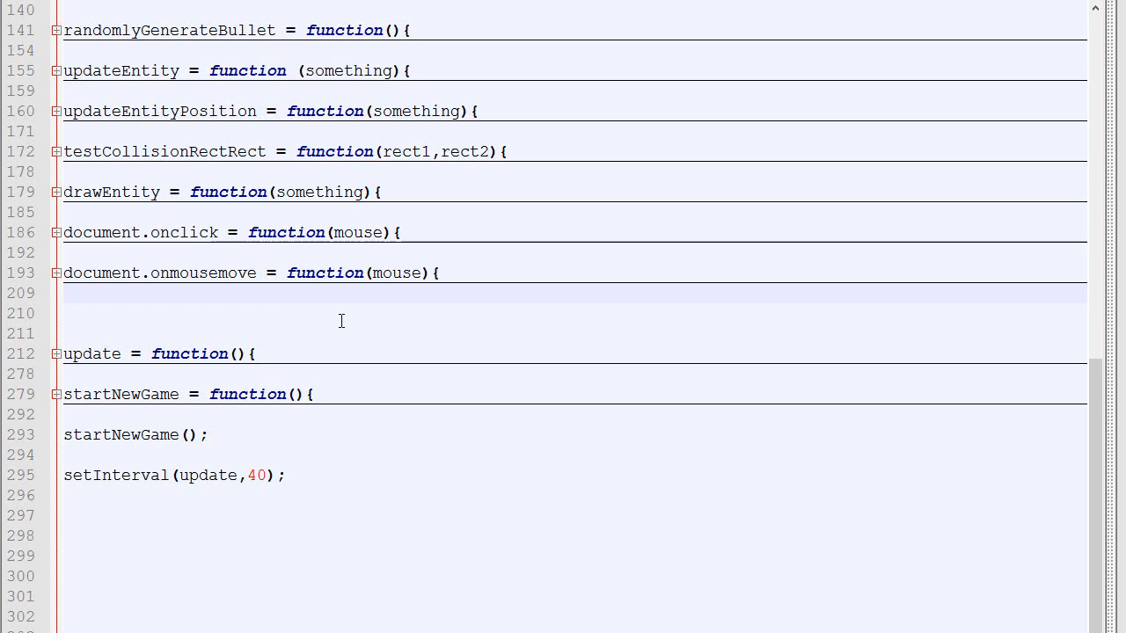
mouse_move(352, 328)
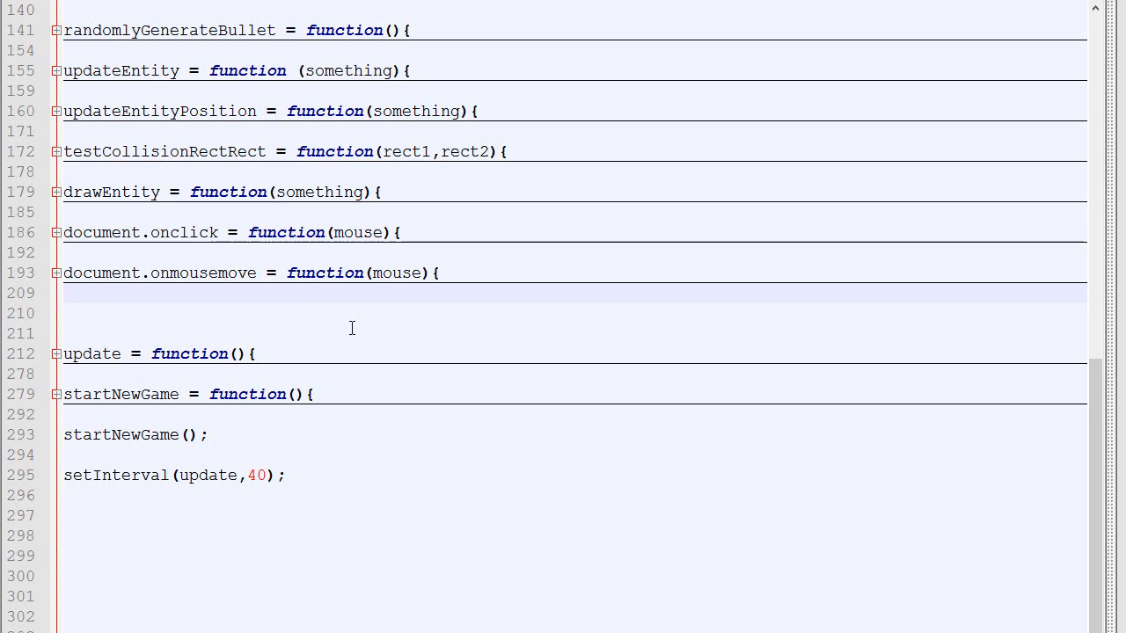
mouse_move(642, 393)
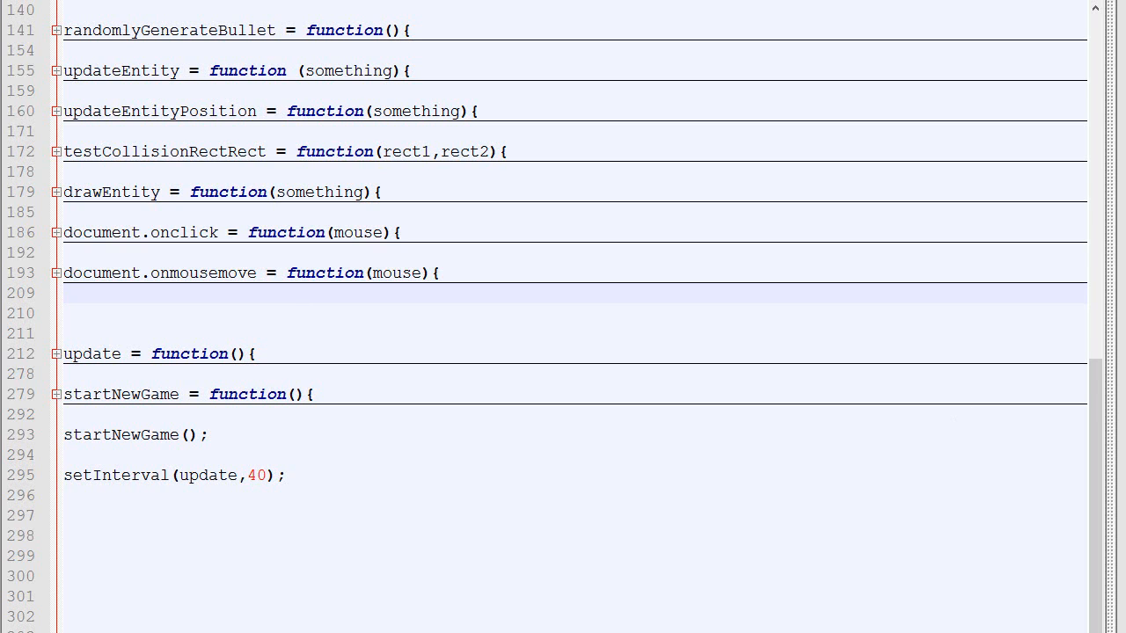
- Note that the browser only notifies key presses and releases, tracked by a state variable
text(CANNOT ask browser if key is pressed)
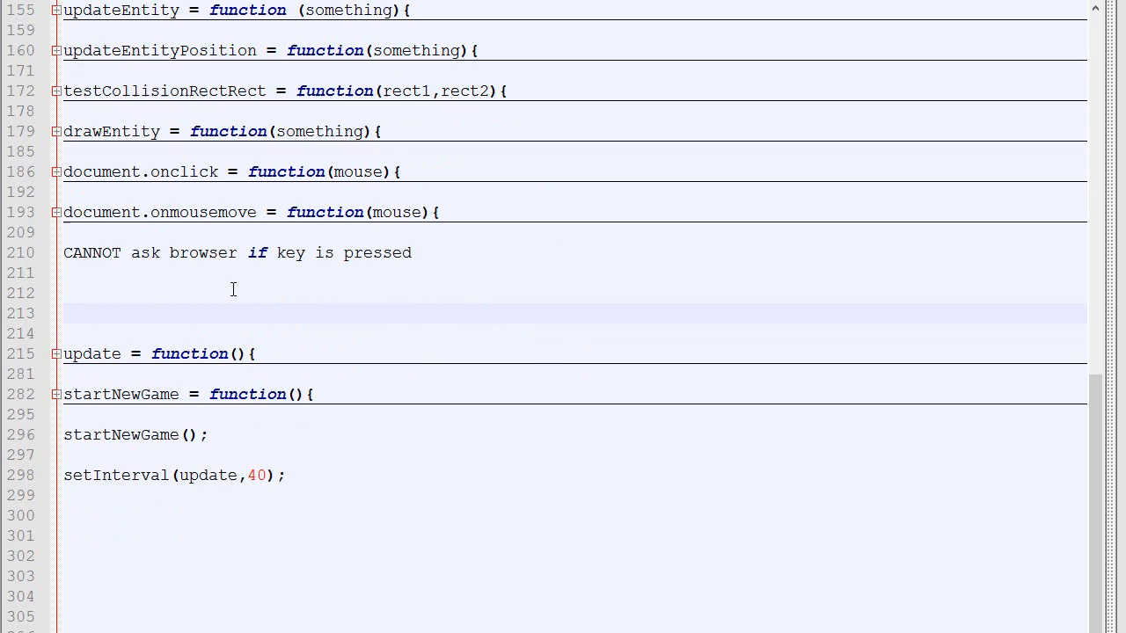
mouse_move(228, 294)
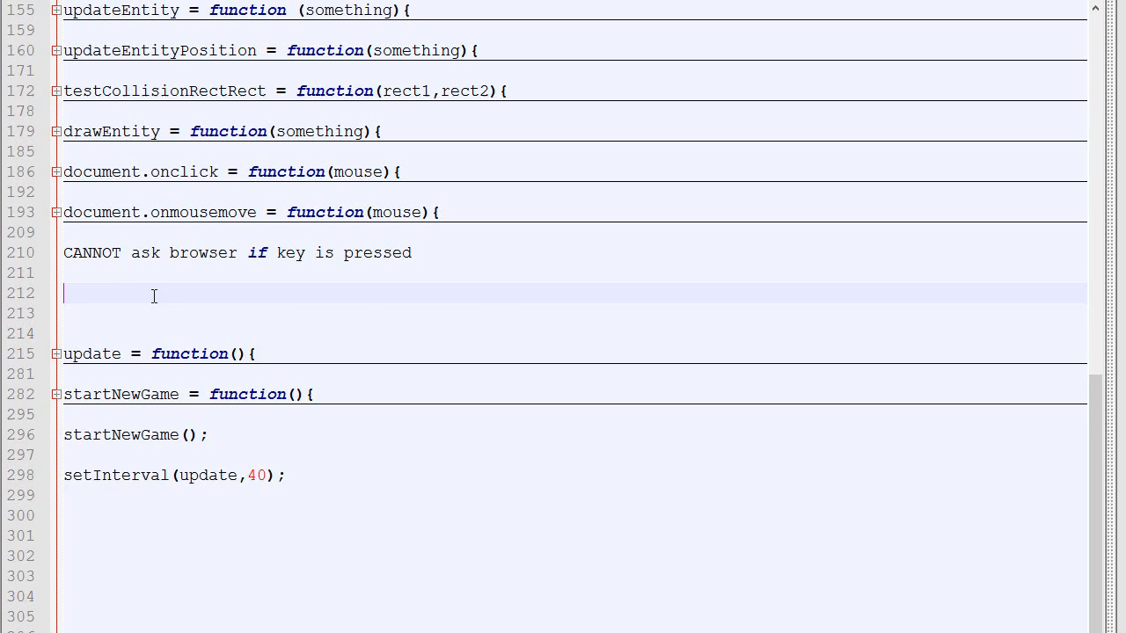
text(CAN ask browser to notify us when key is pressed)
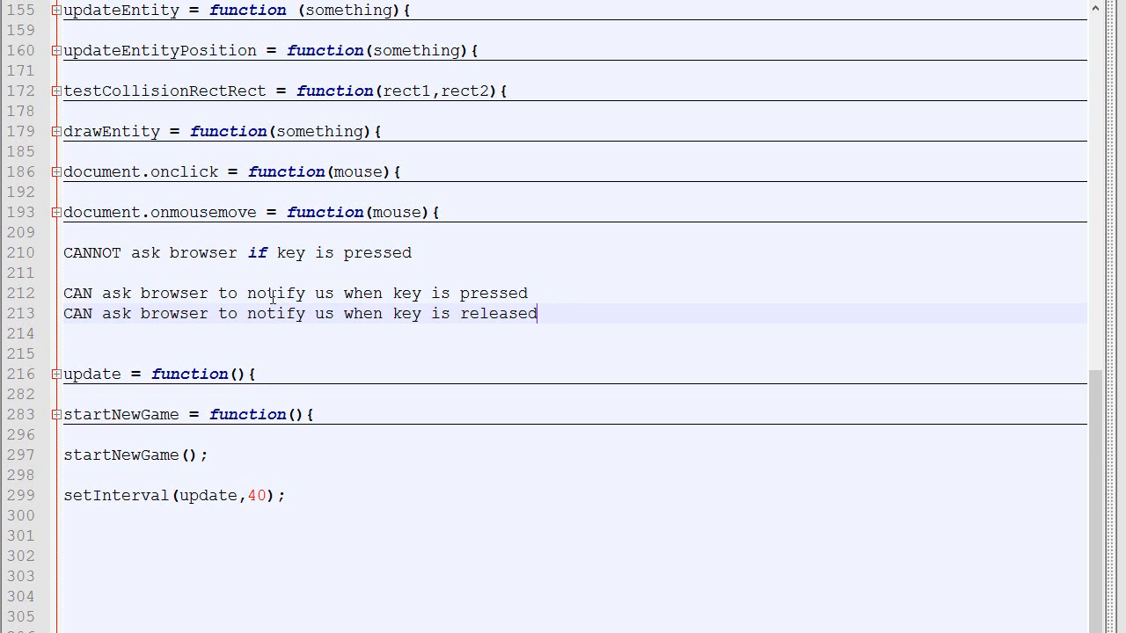
mouse_move(304, 313)
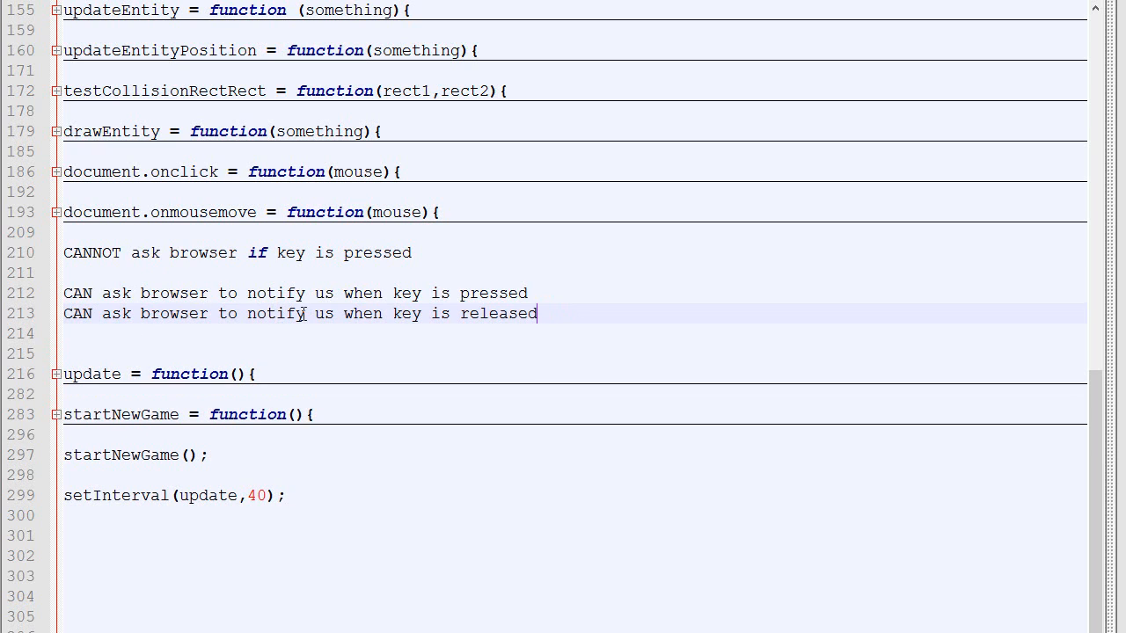
click(527, 293)
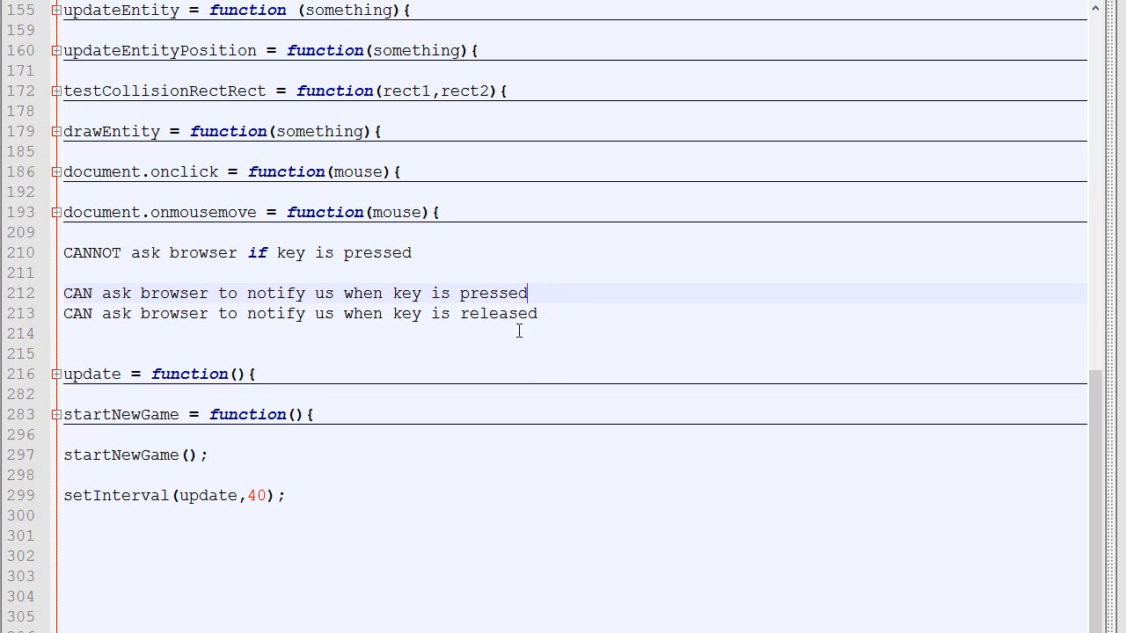
double_click(499, 314)
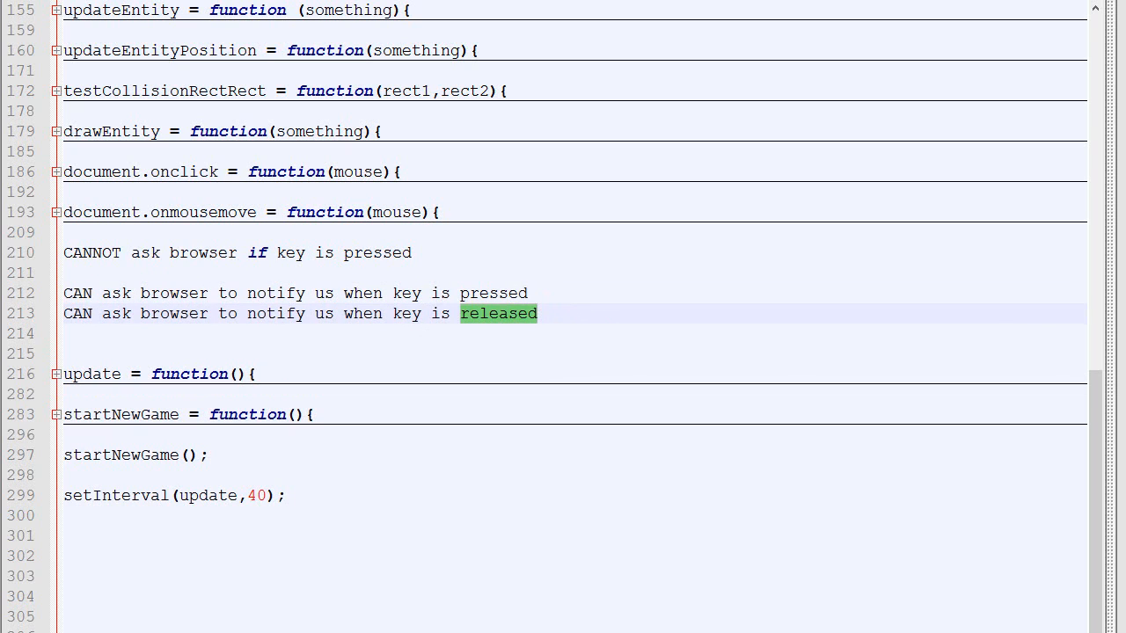
text(Have a variable keeping track of state)
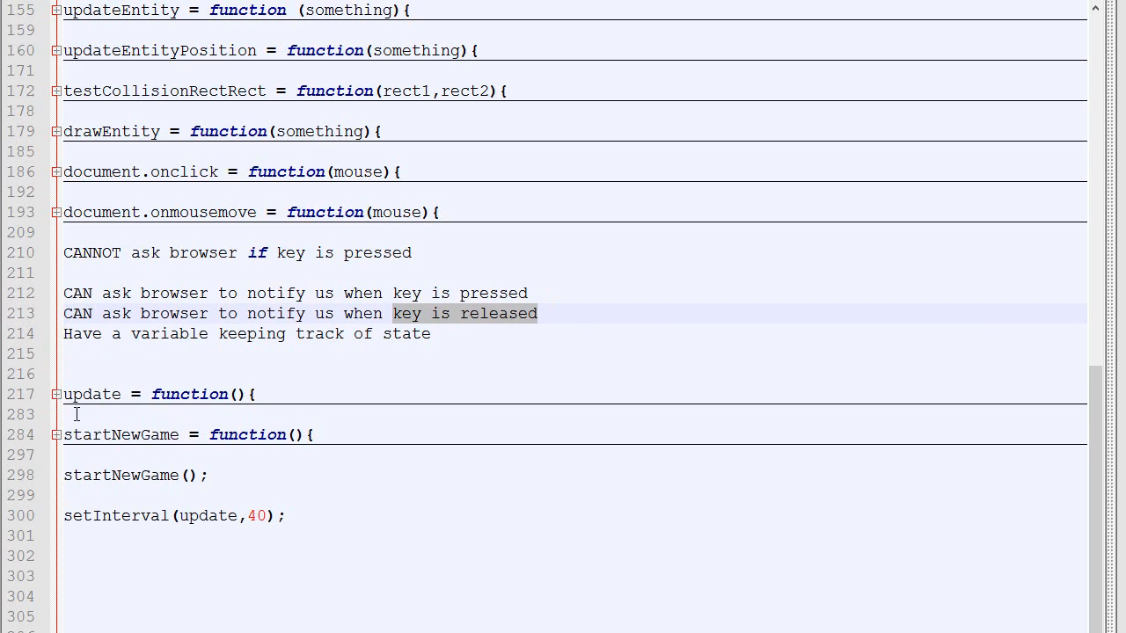
mouse_move(264, 364)
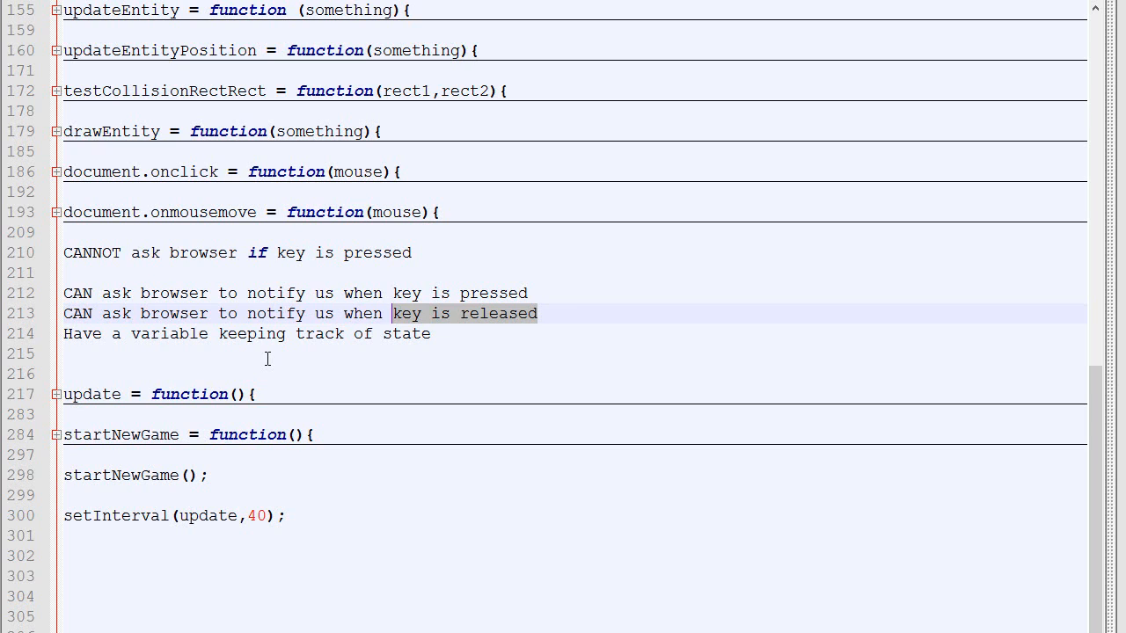
- Add pressingDown, pressingUp, pressingLeft and pressingRight, each false, to the player object
scroll(up, 3)
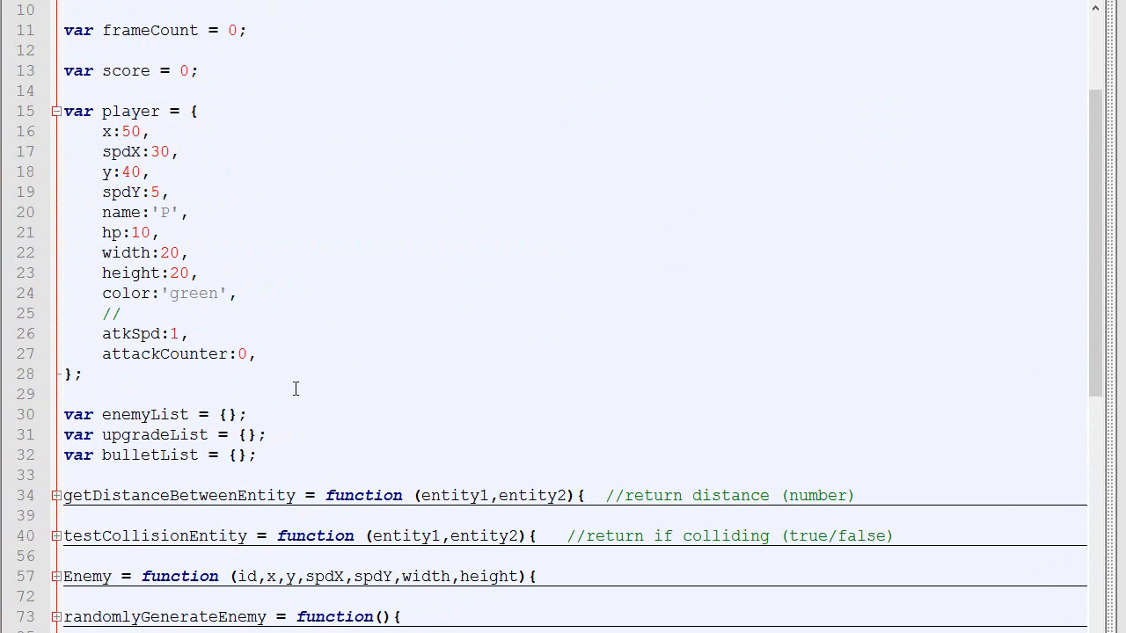
text(pressingDown:false,)
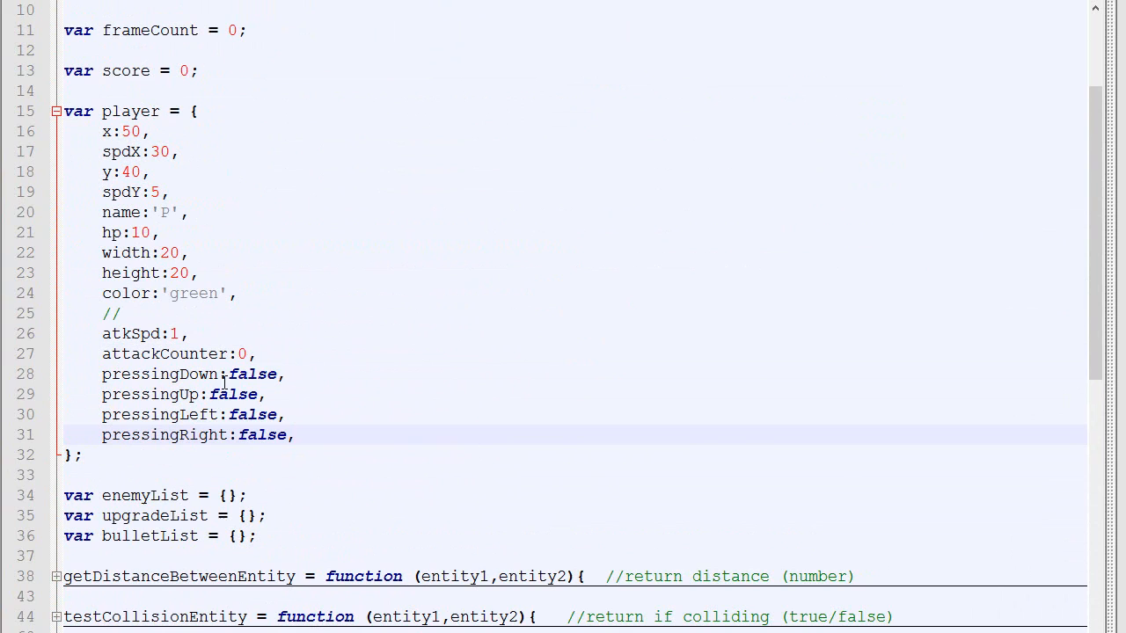
double_click(252, 374)
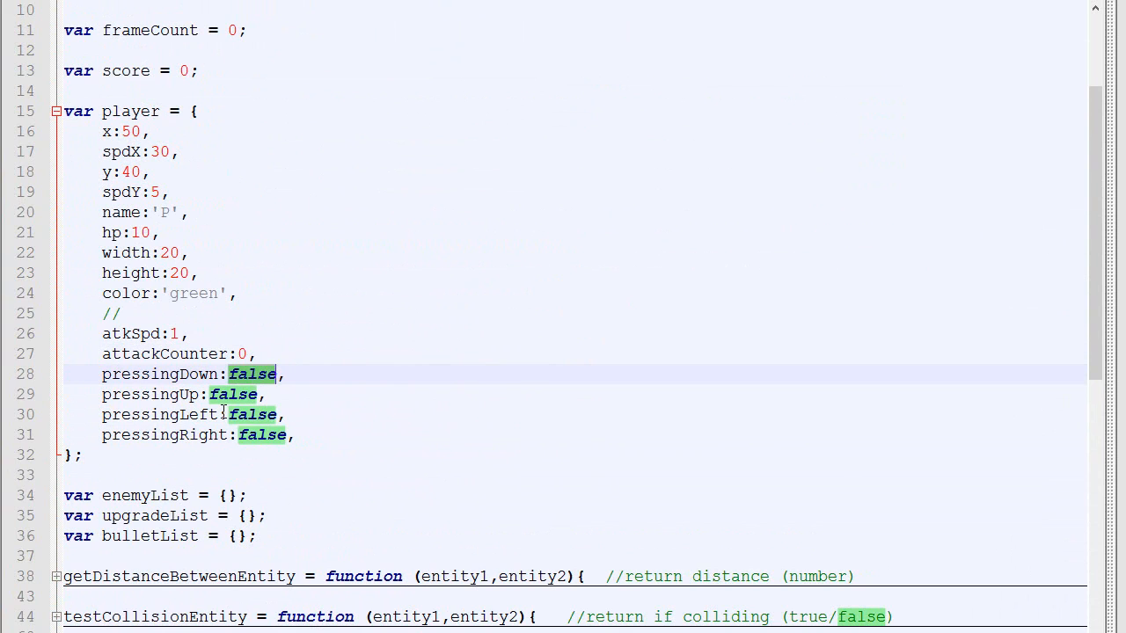
double_click(162, 436)
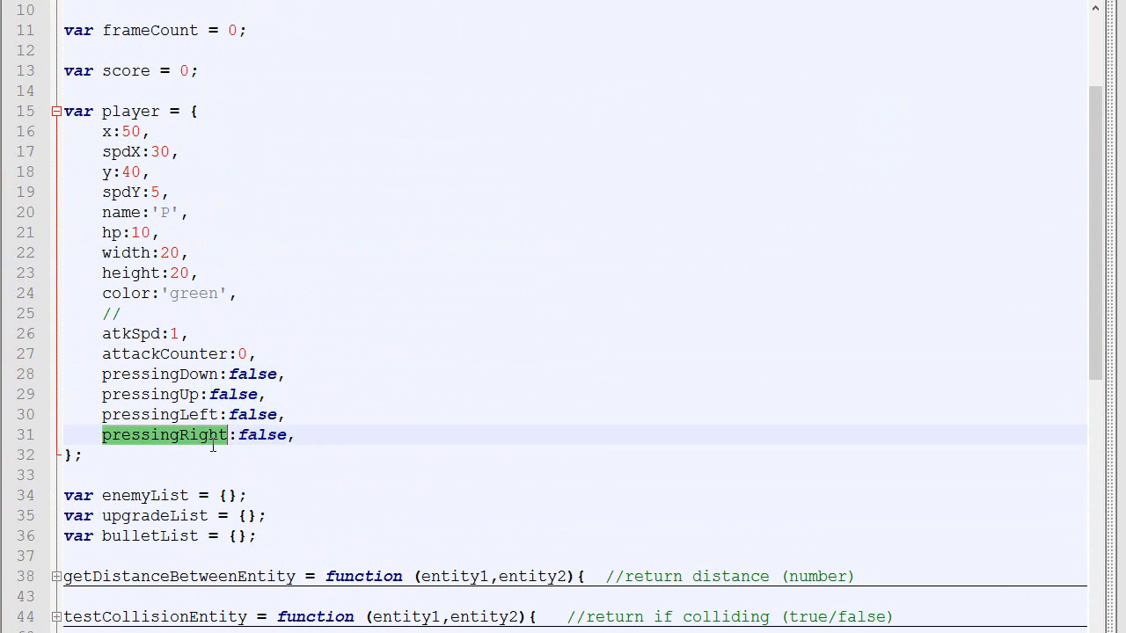
- Insert a document.onkeydown handler on new lines above the notes
scroll(down, 3)
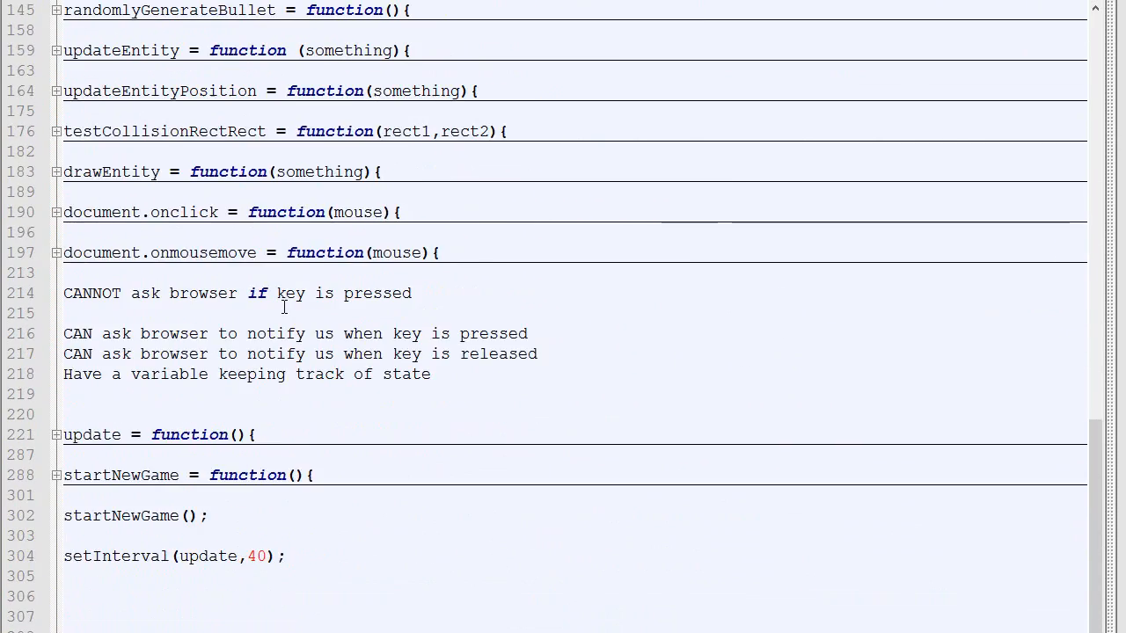
scroll(down, 3)
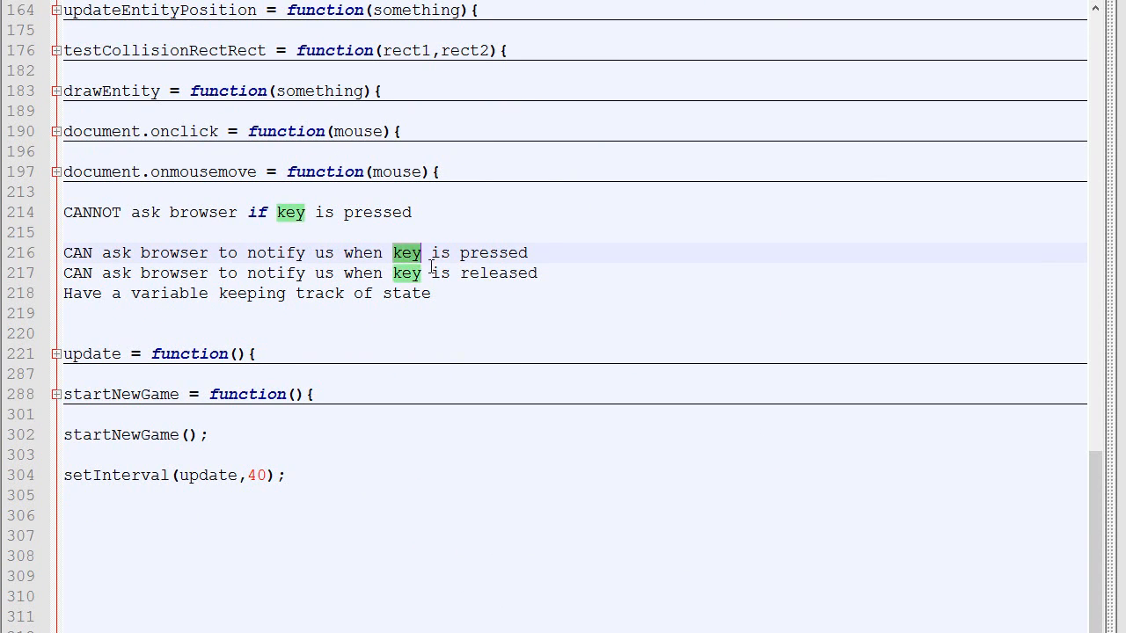
drag(393, 252, 528, 252)
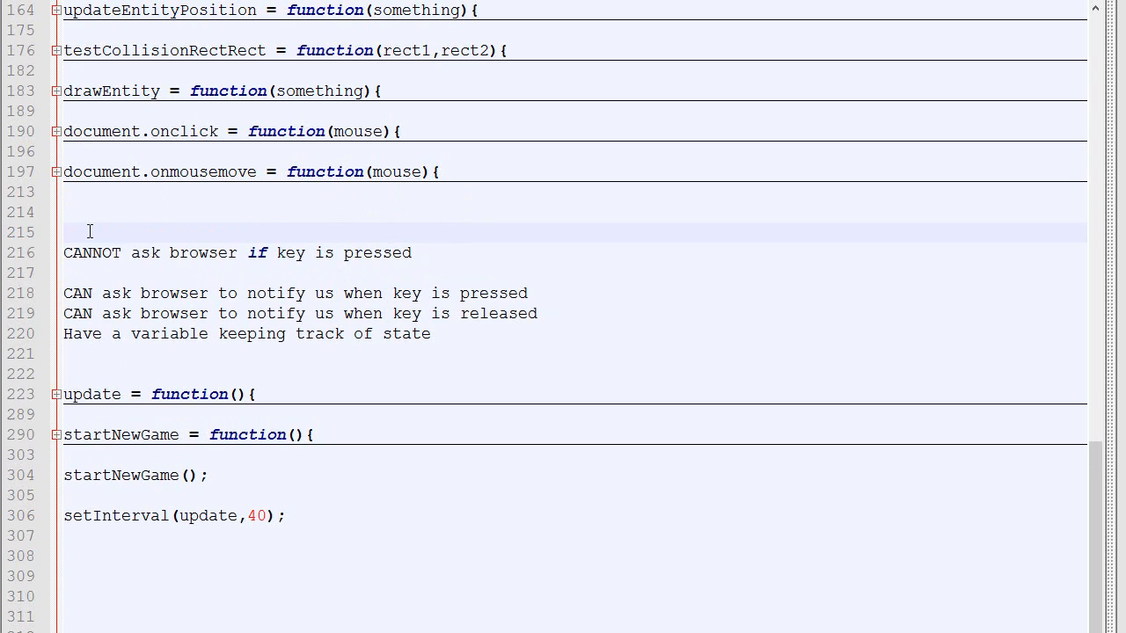
text(document.onkeydown)
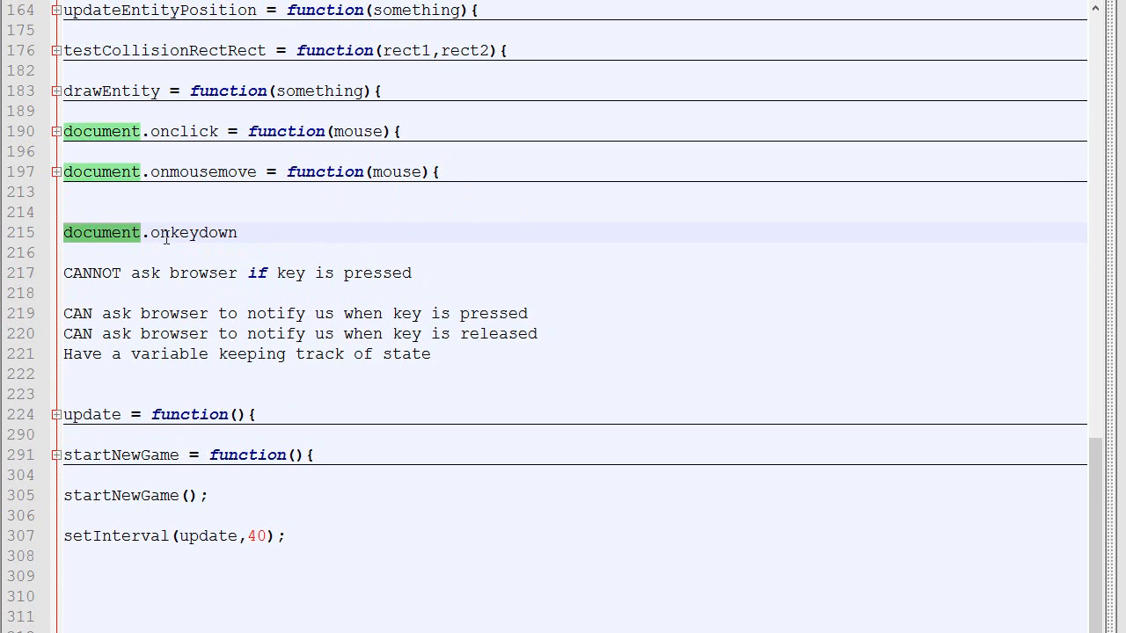
- Give onkeydown an event parameter and event.keyCode body, plus the Cambia Research key codes URL
click(100, 131)
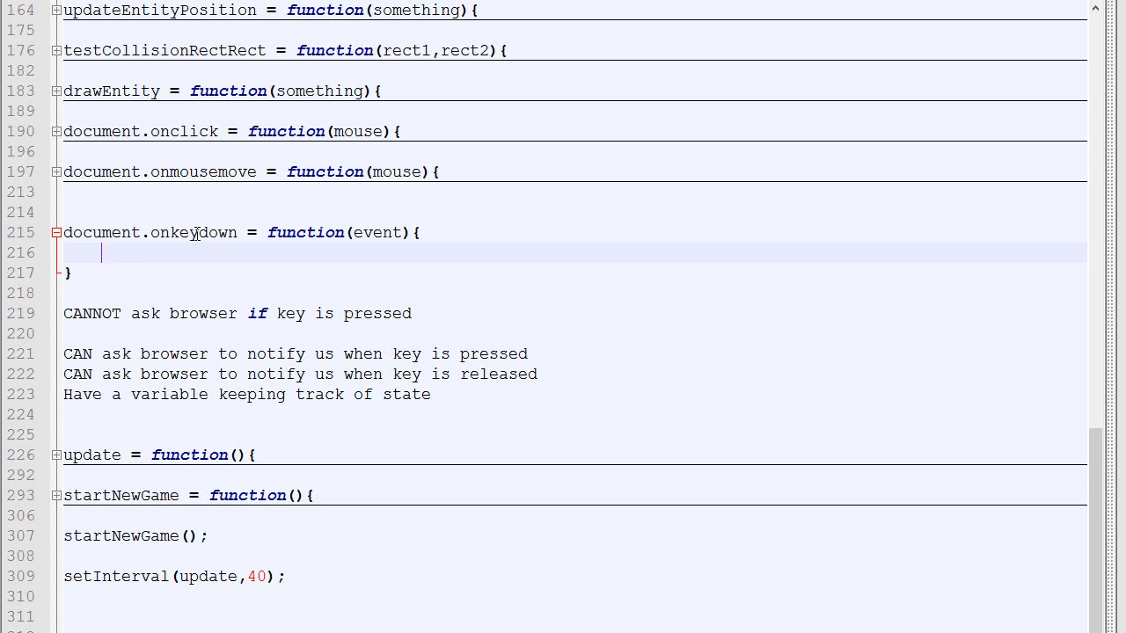
text(event)
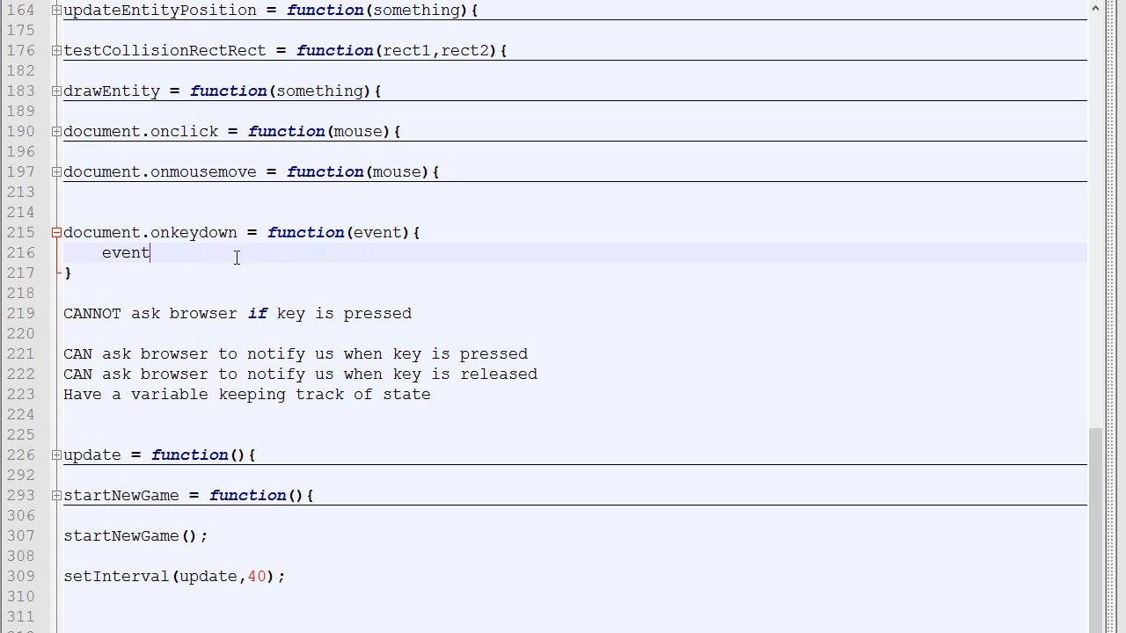
text(.keyCode)
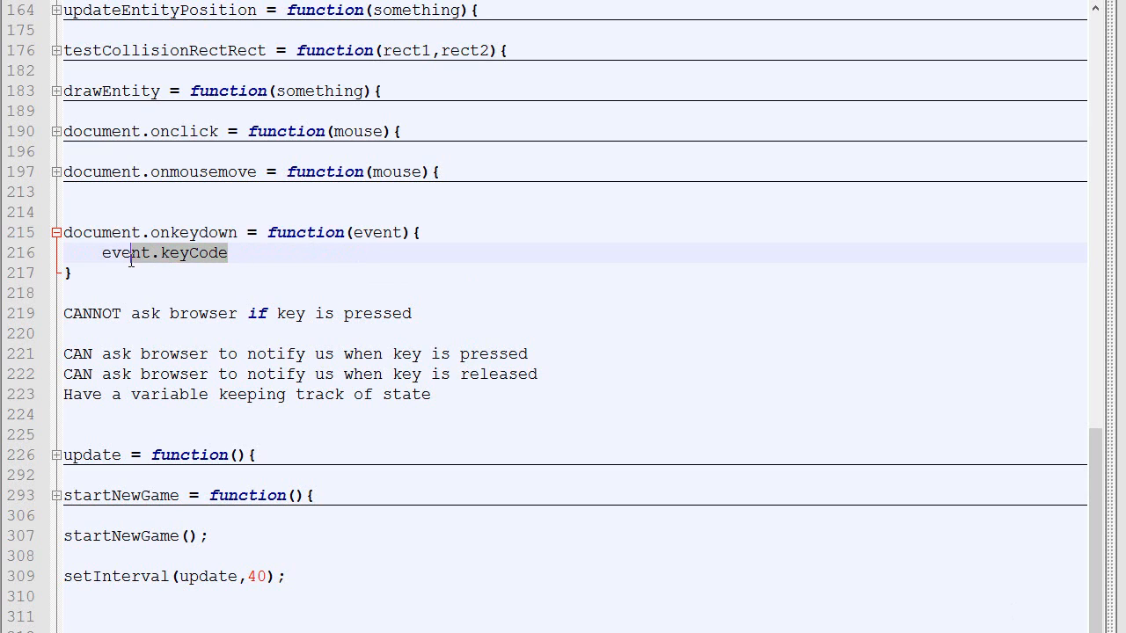
text(http://www.cambiaresearch.com/articles/15/javascript-char-codes-key-codes)
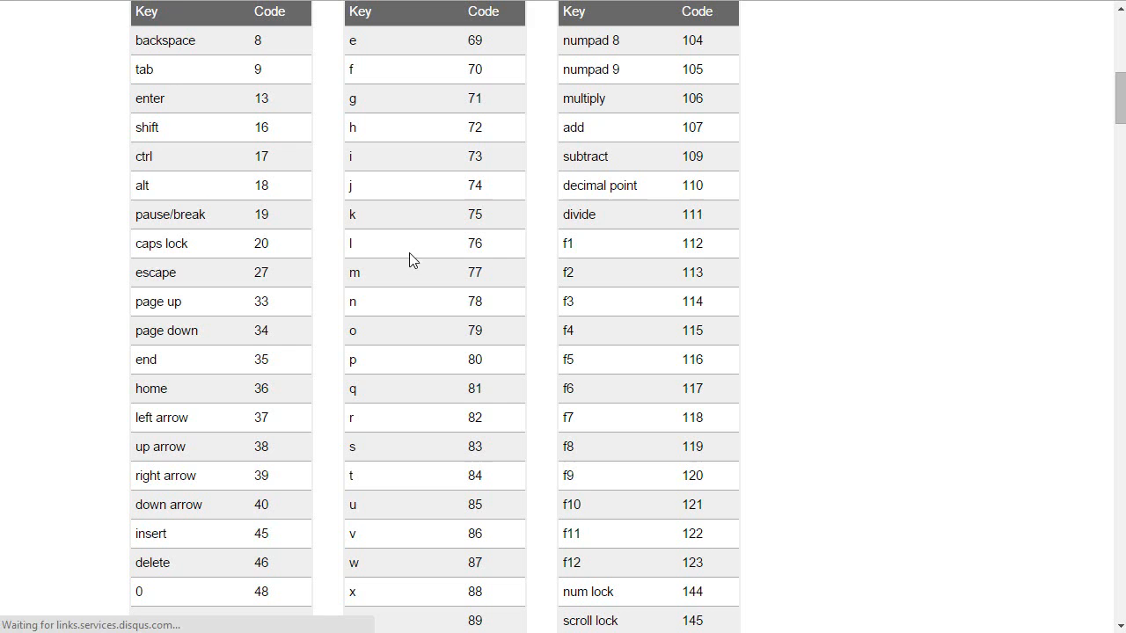
scroll(down, 3)
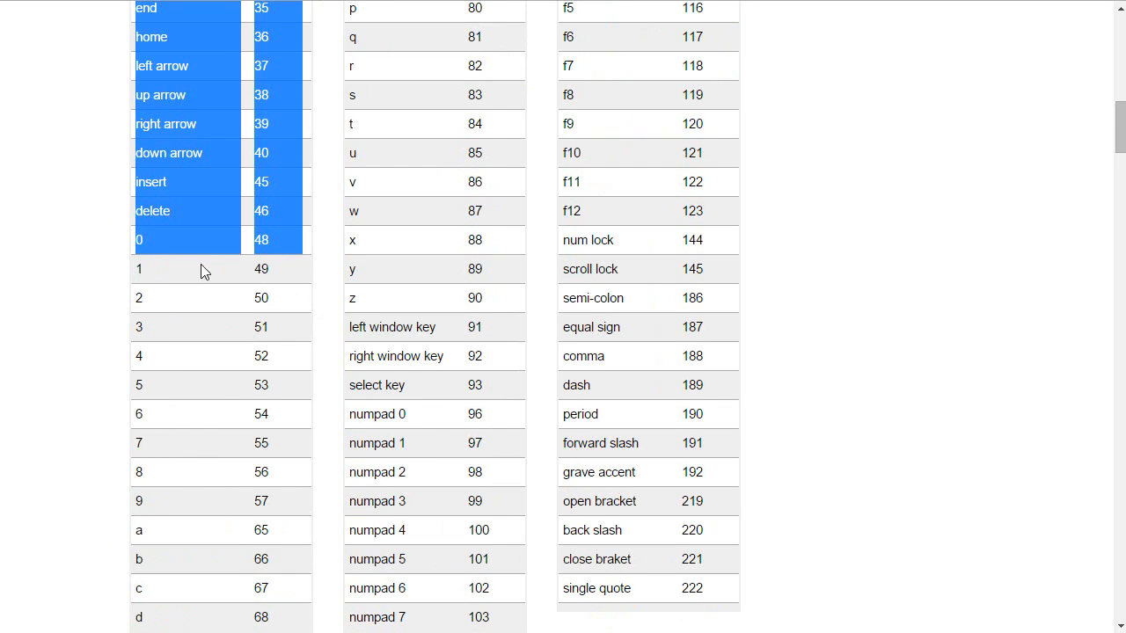
scroll(down, 3)
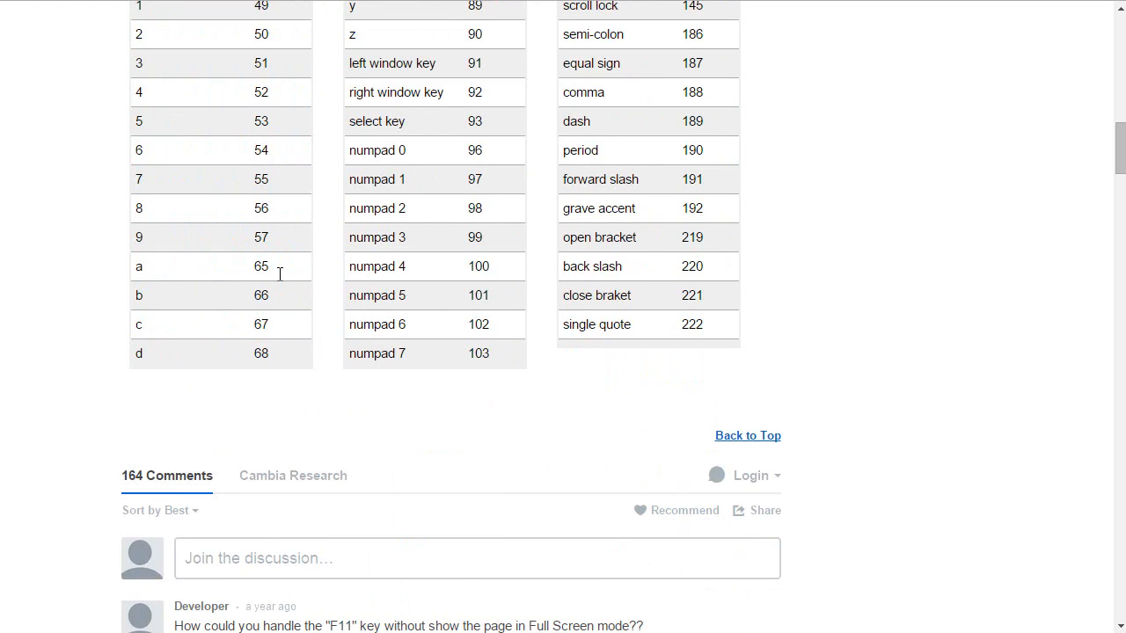
scroll(up, 3)
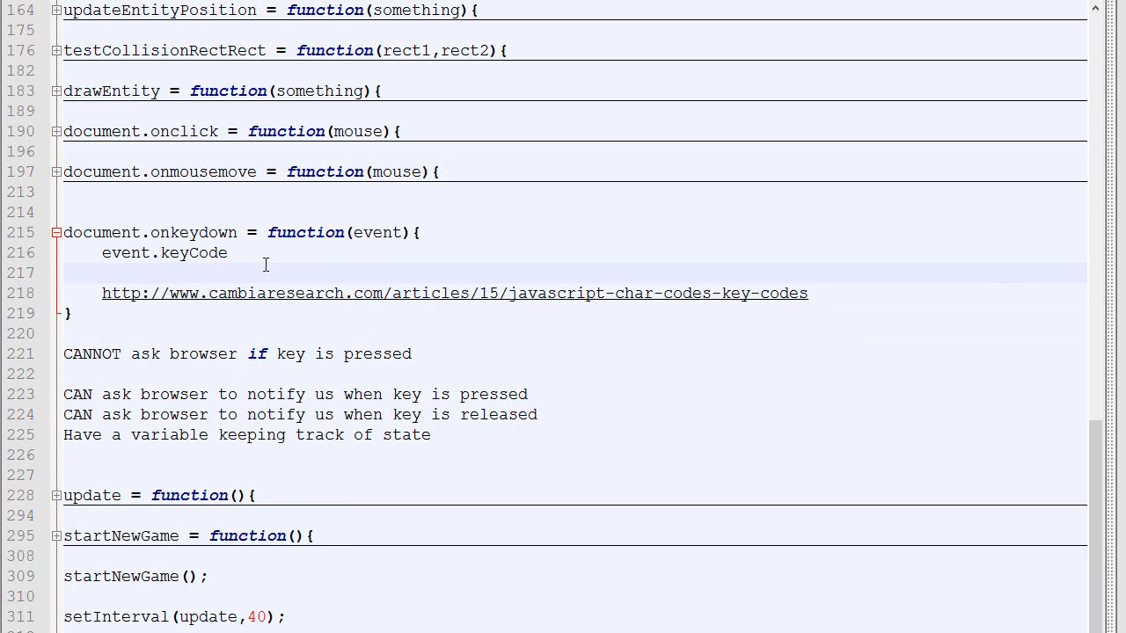
- Check key codes 68, 83, 65, 87 to set pressingRight, Down, Left, Up true
text(asdw)
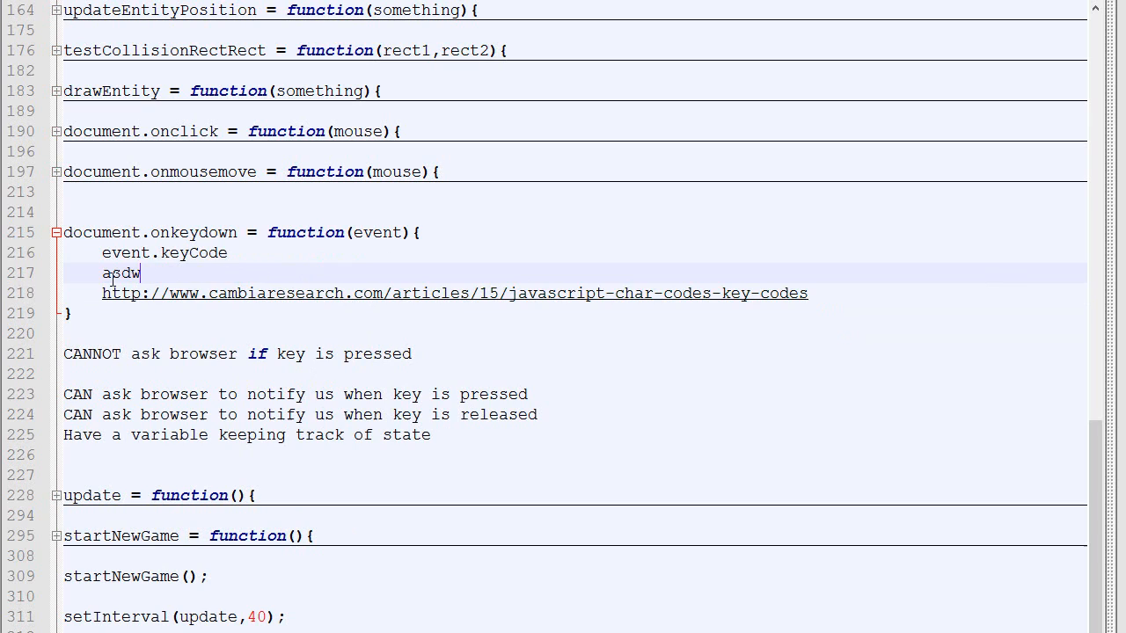
double_click(120, 273)
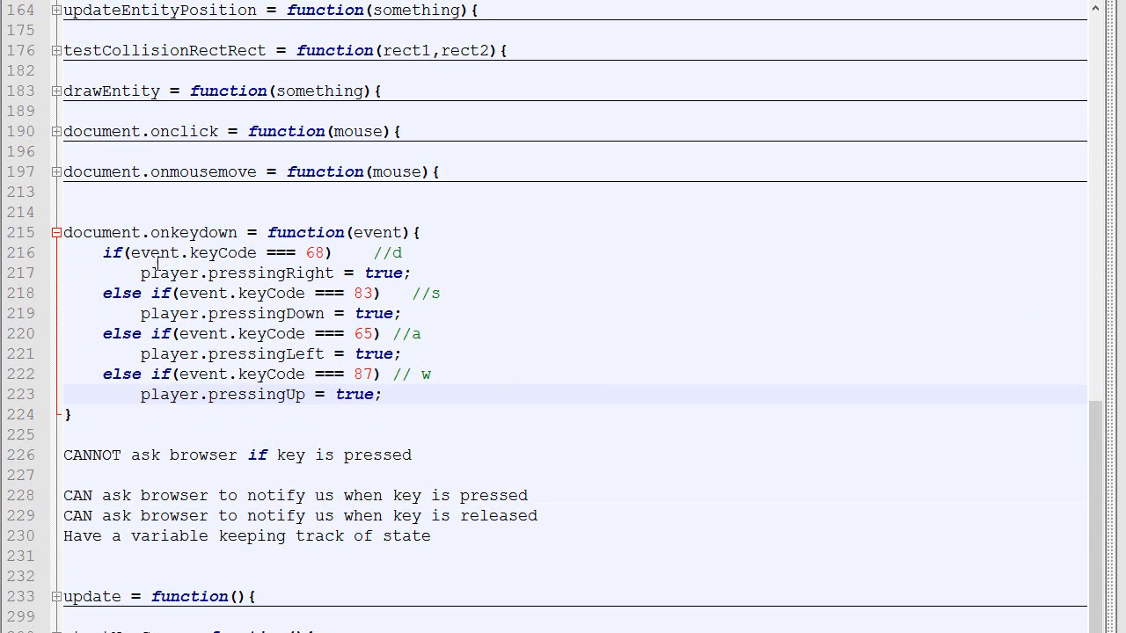
double_click(314, 254)
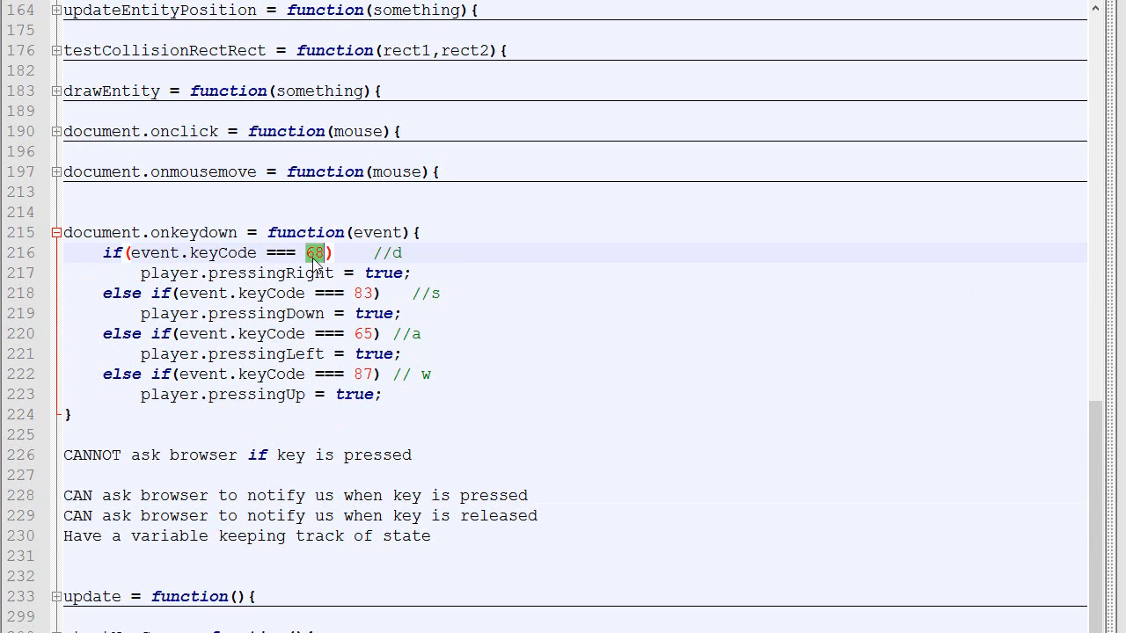
click(246, 272)
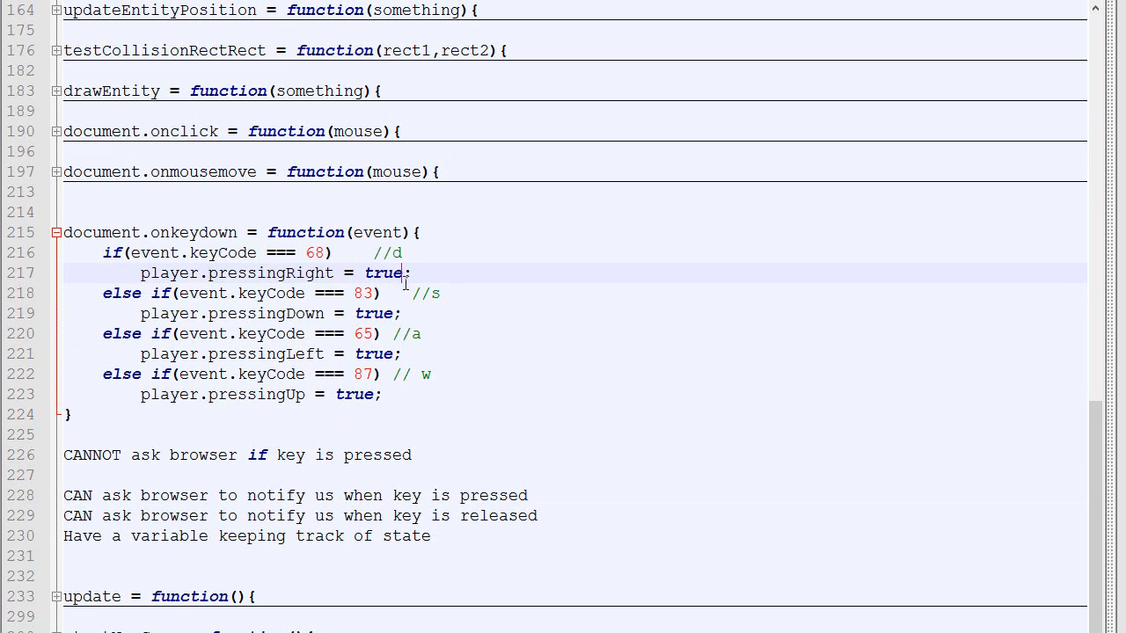
double_click(359, 292)
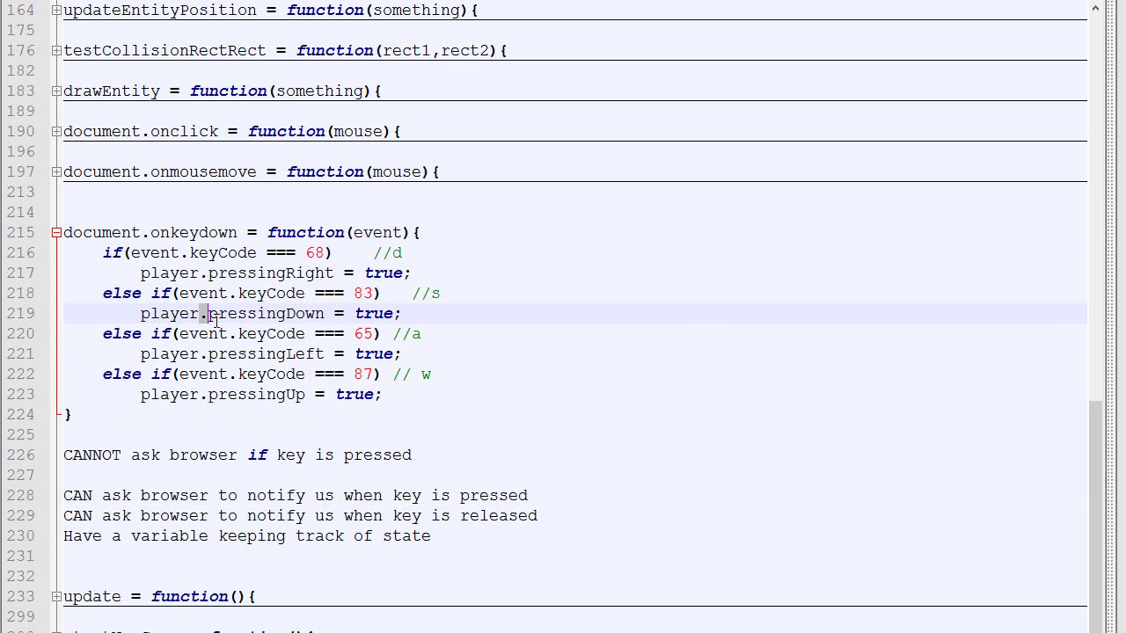
double_click(267, 313)
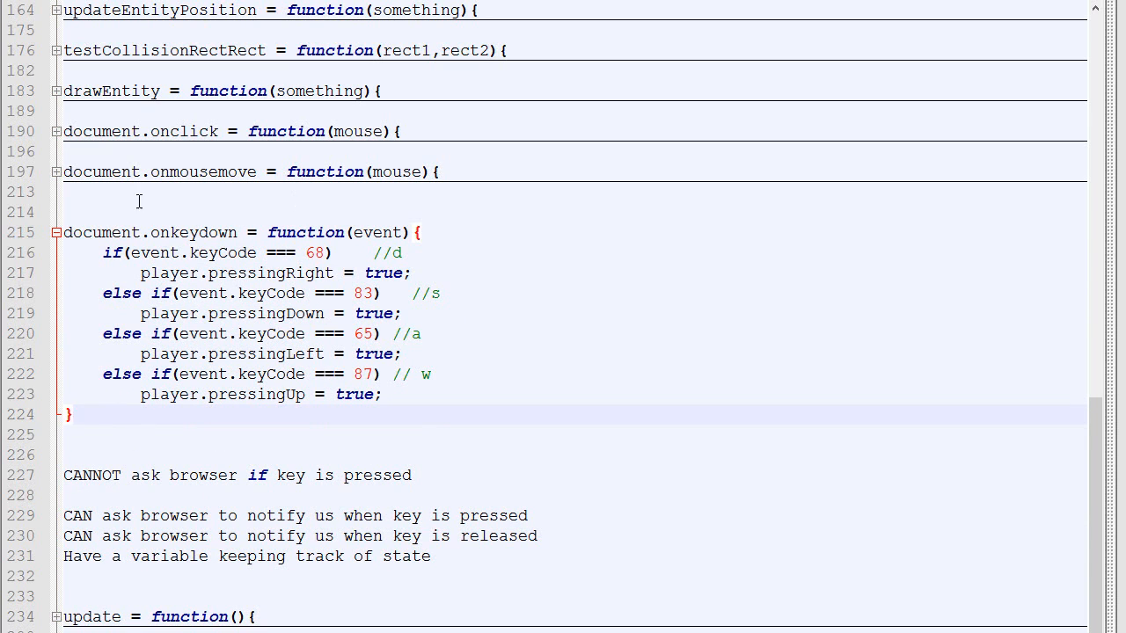
double_click(192, 232)
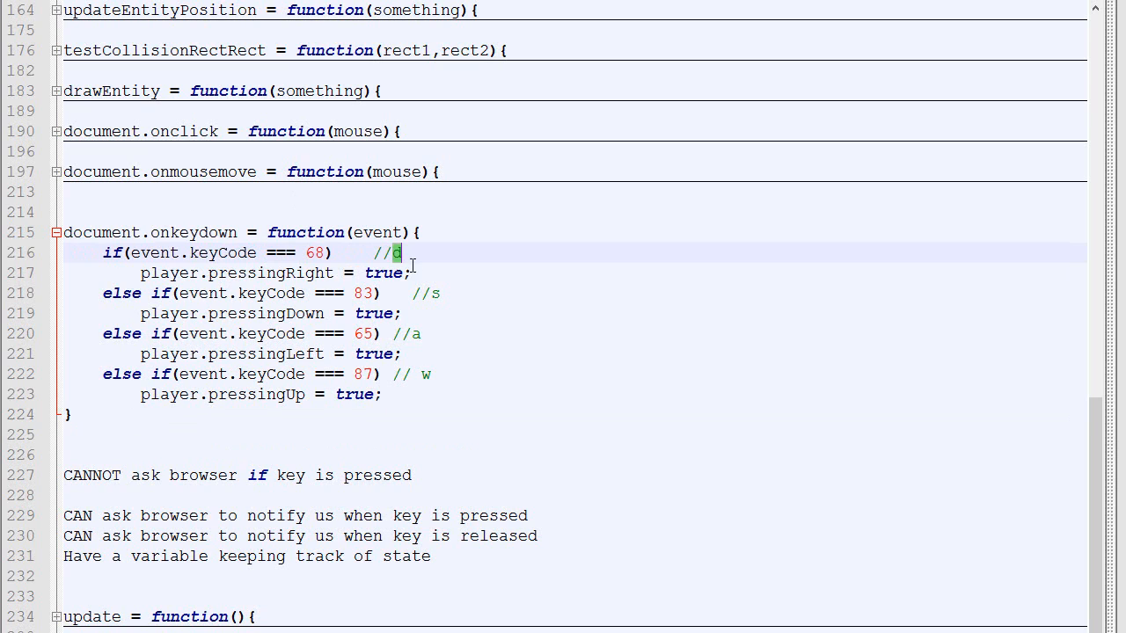
double_click(271, 272)
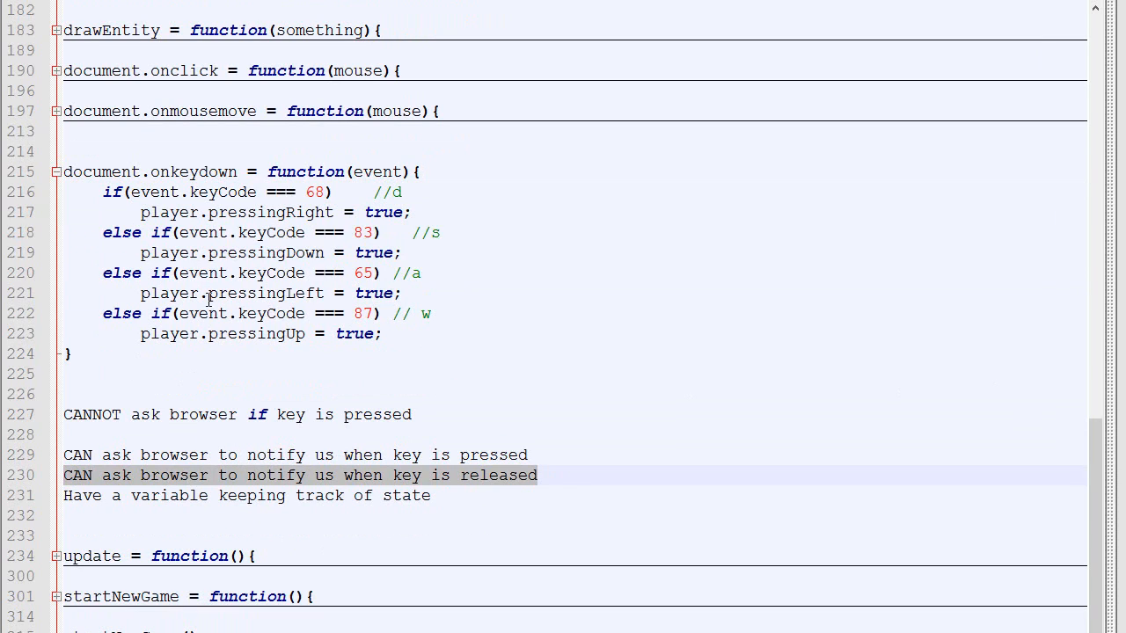
- Copy the keydown handler into document.onkeyup, changing each true to false
drag(63, 171, 71, 353)
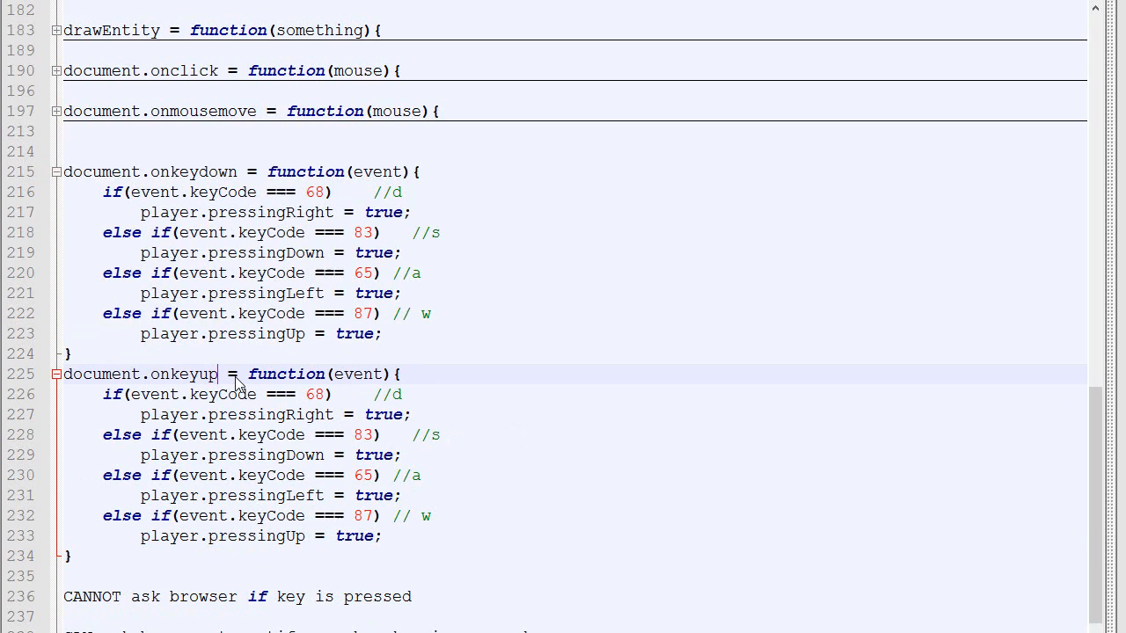
double_click(193, 172)
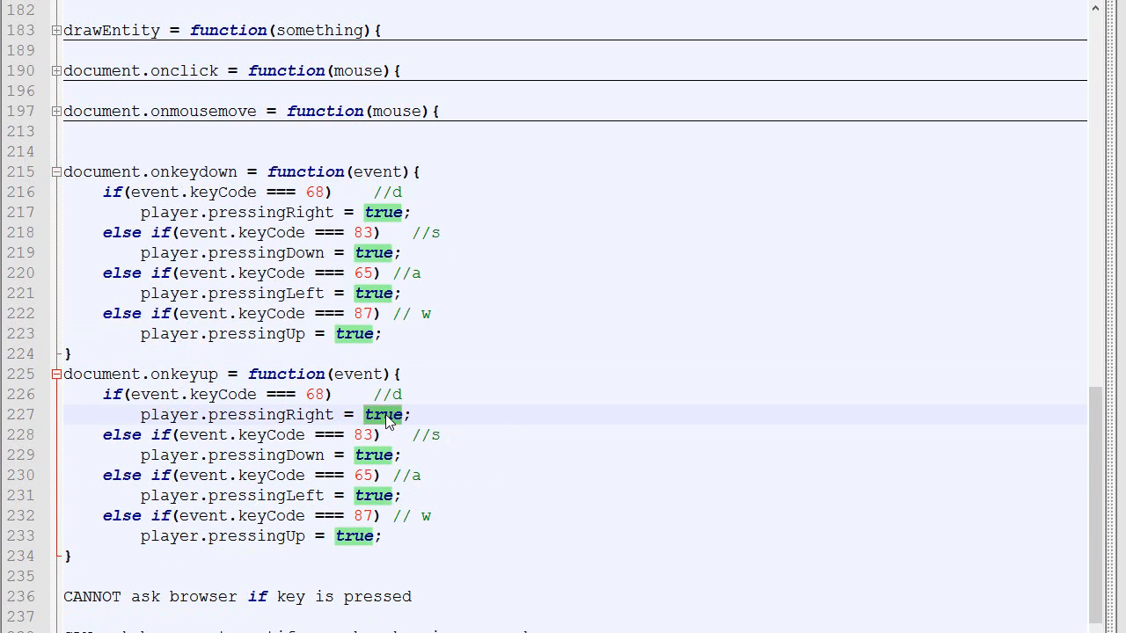
text(false)
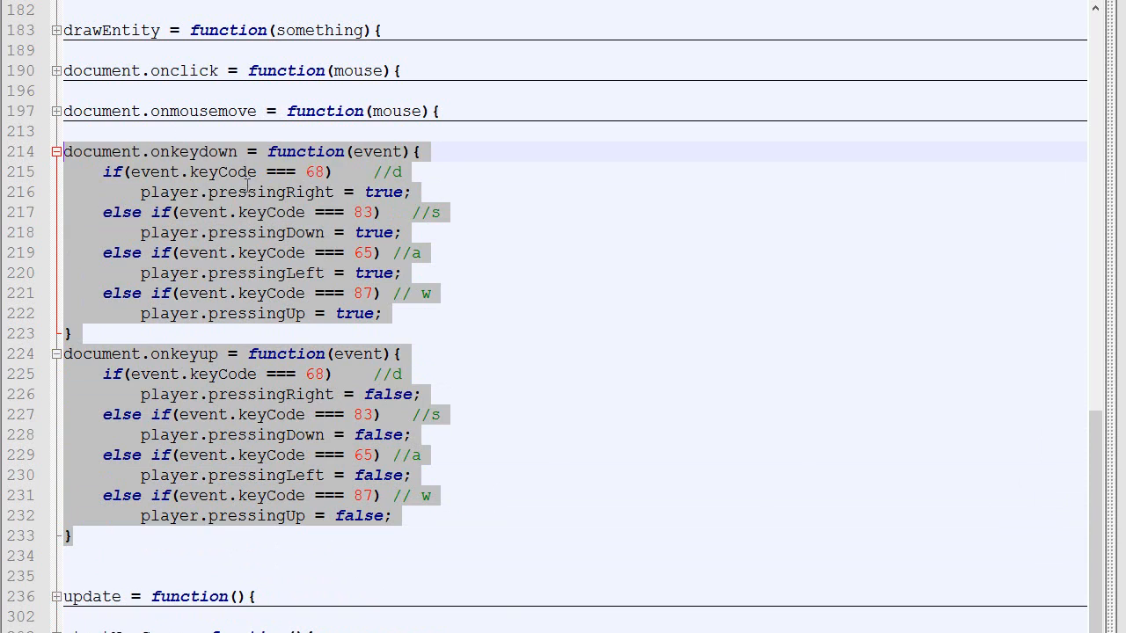
double_click(271, 192)
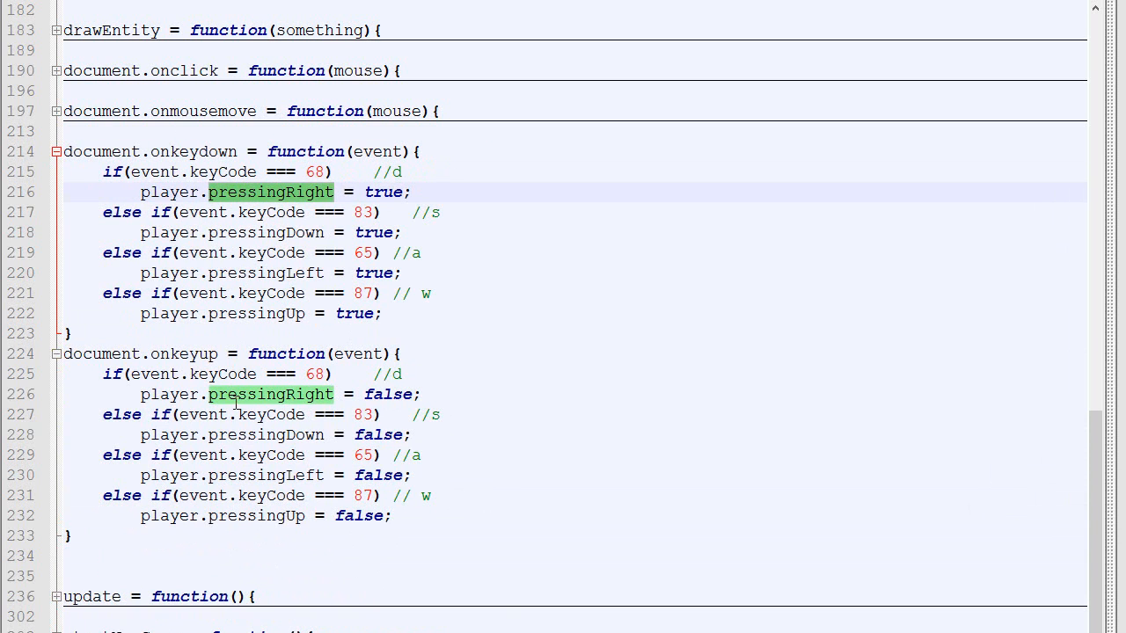
double_click(267, 232)
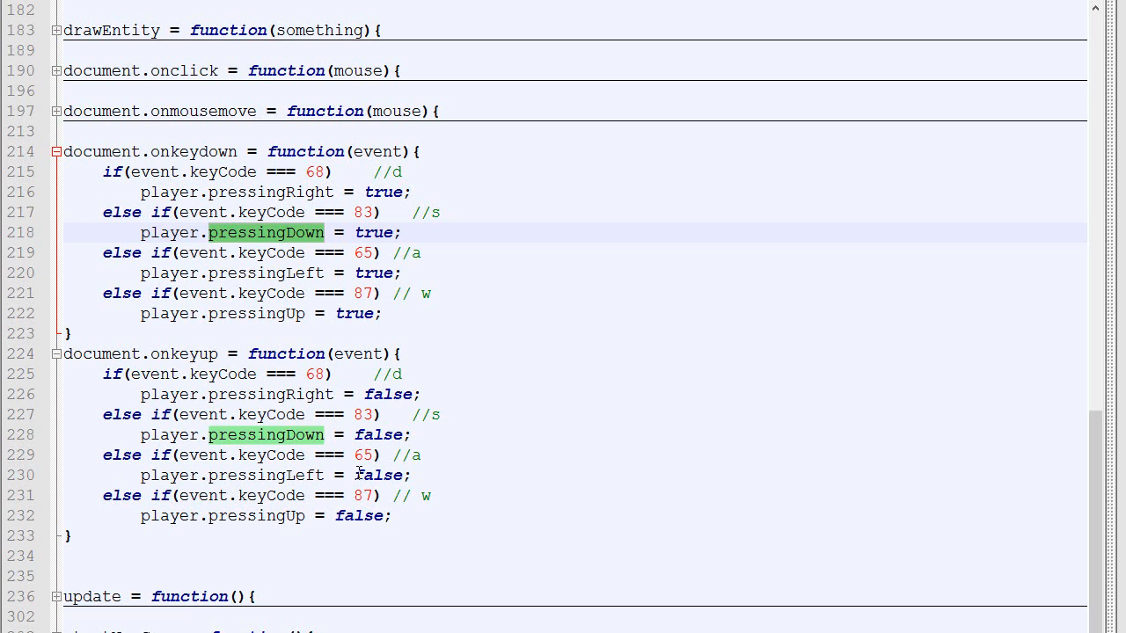
mouse_move(204, 475)
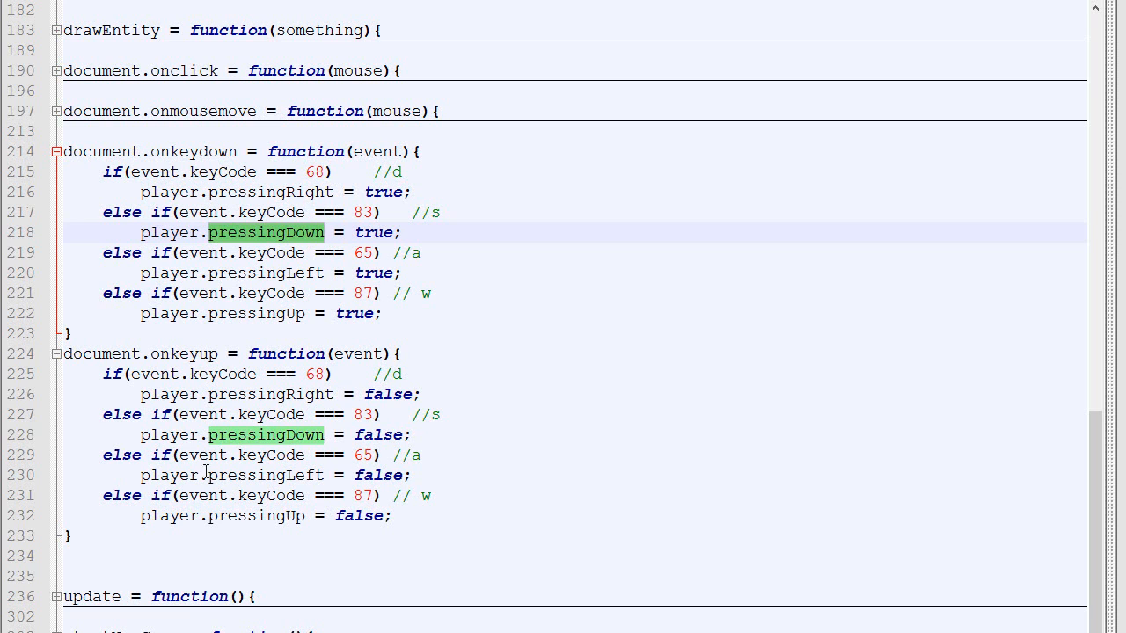
scroll(down, 3)
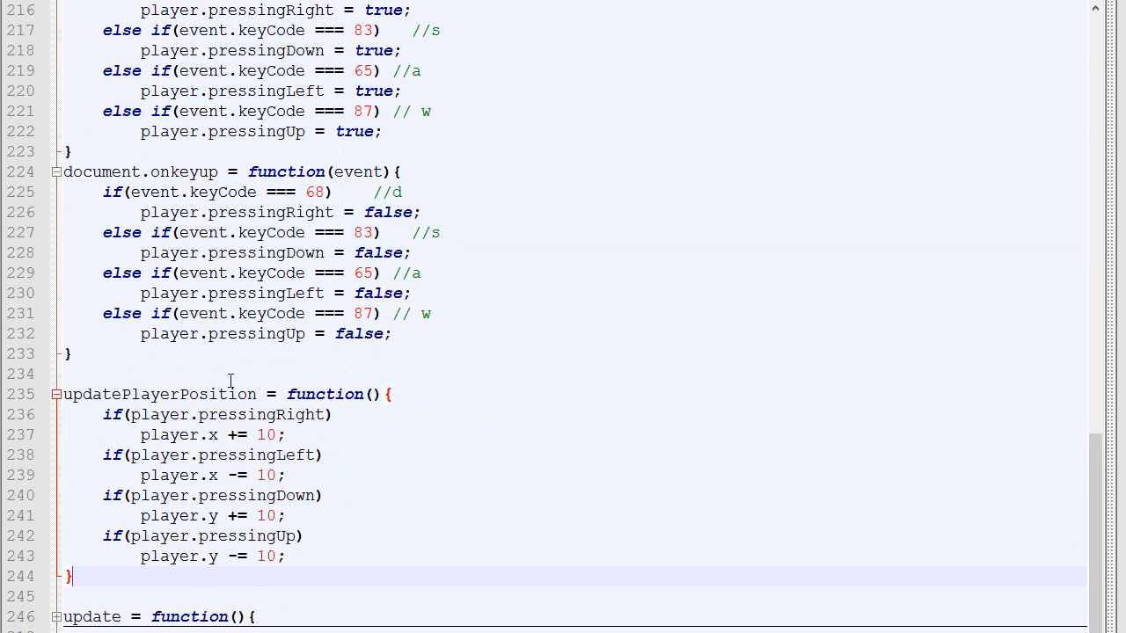
- Write updatePlayerPosition moving the player by 10 per flag, and call it inside update()
scroll(down, 3)
text(/*)
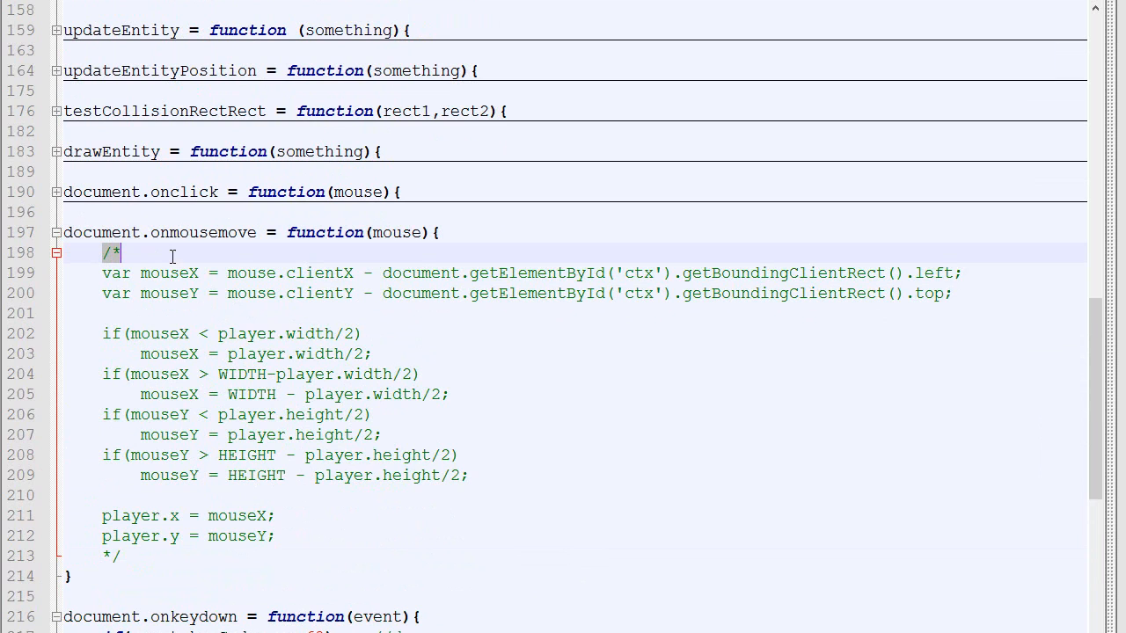
double_click(202, 232)
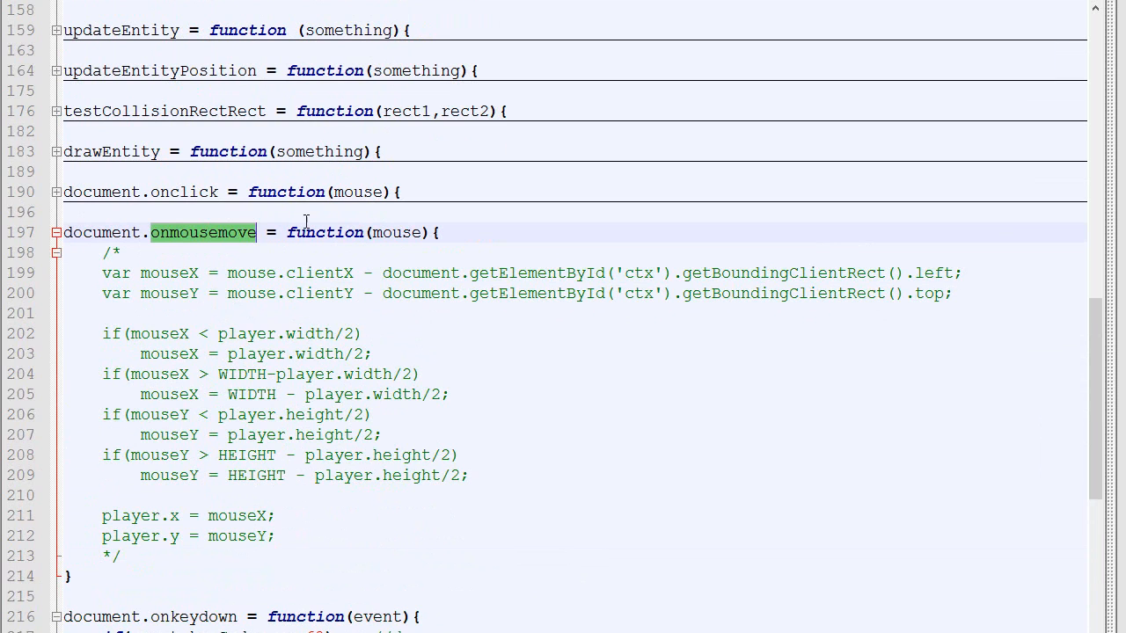
scroll(down, 3)
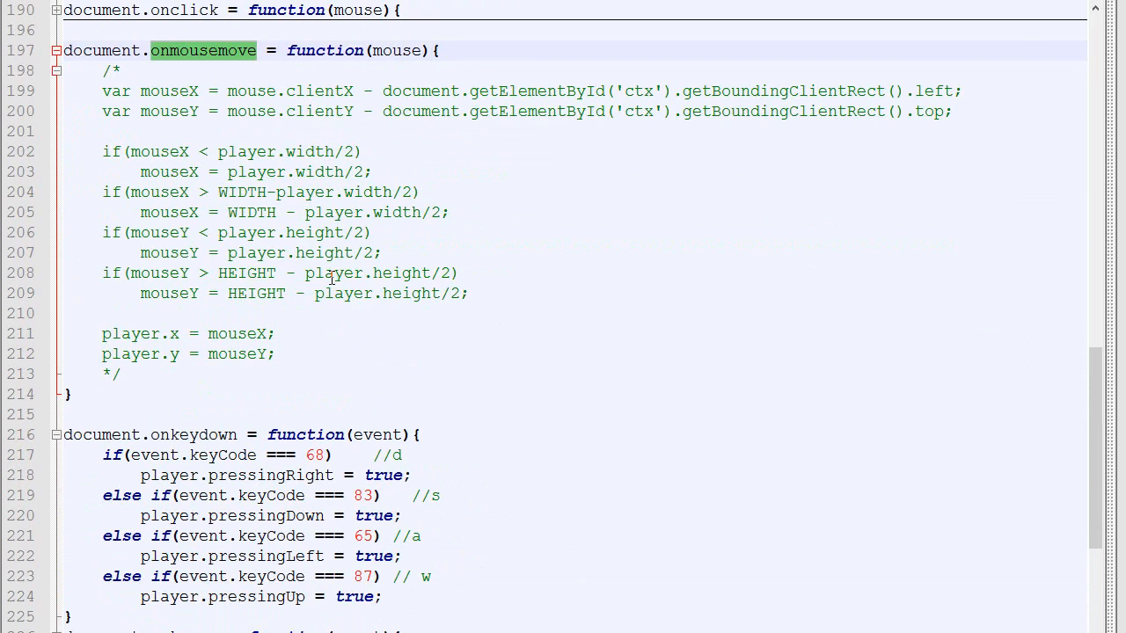
scroll(down, 3)
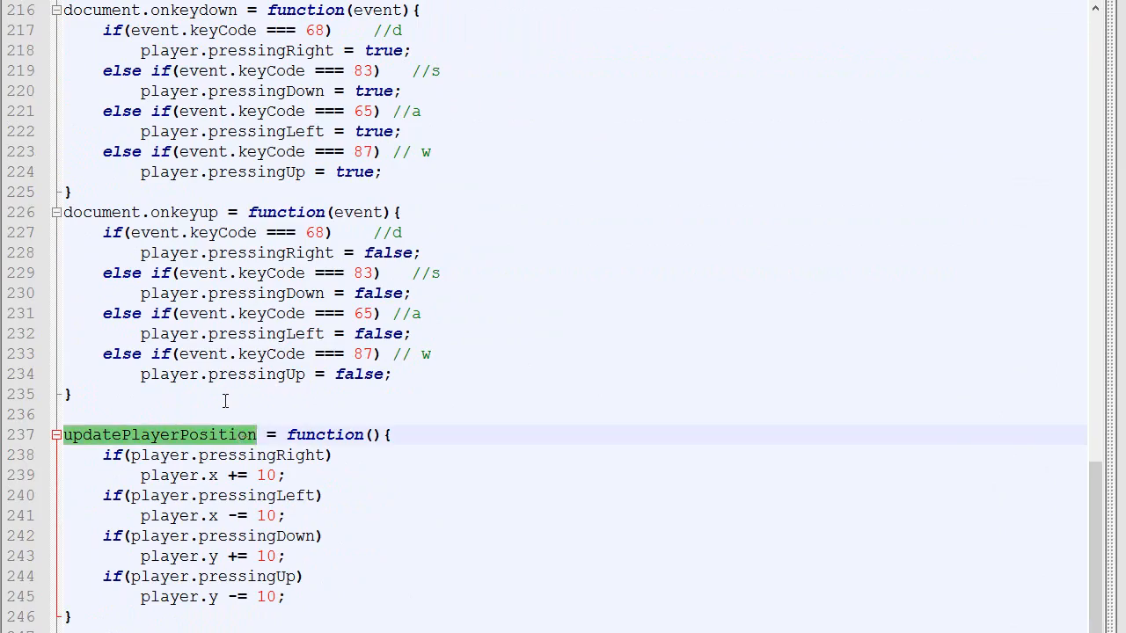
scroll(down, 3)
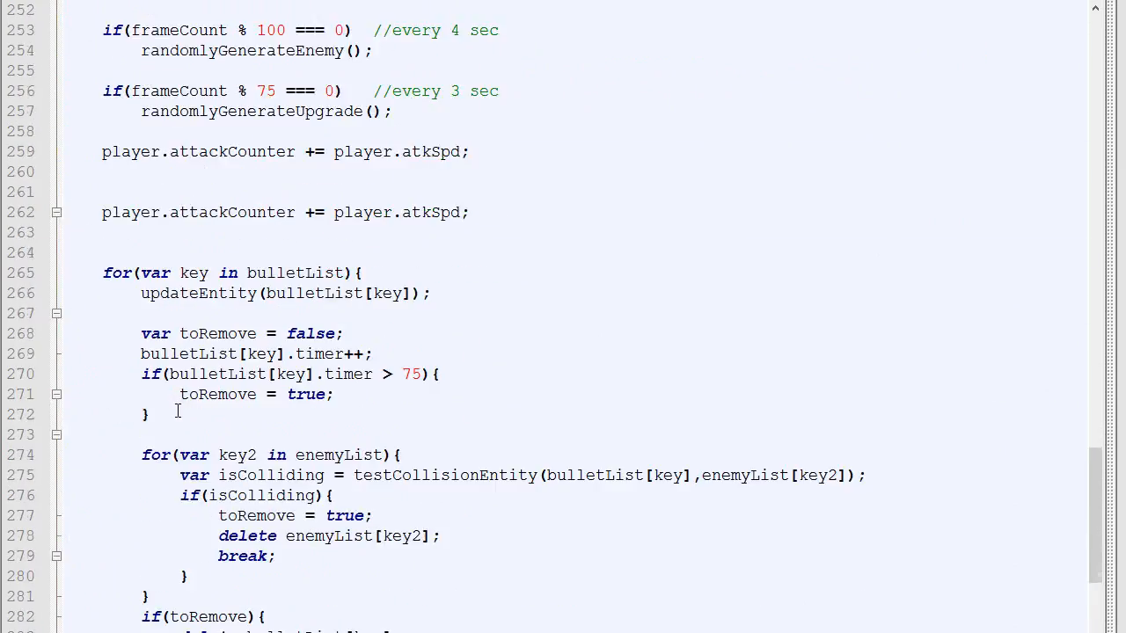
scroll(down, 3)
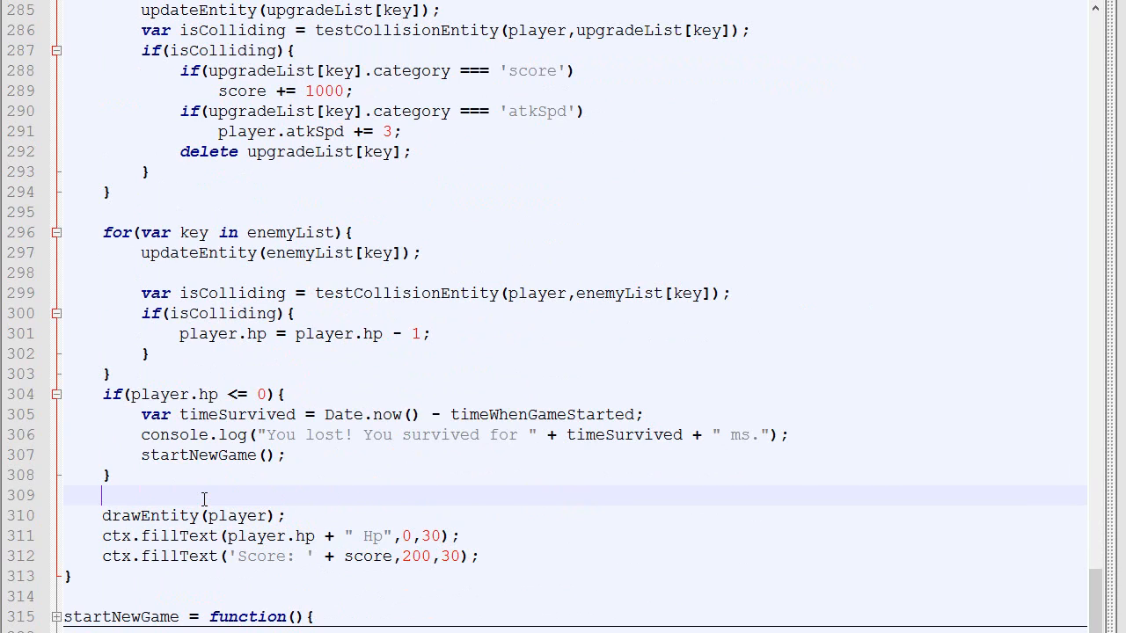
text(updatePlayerPosition())
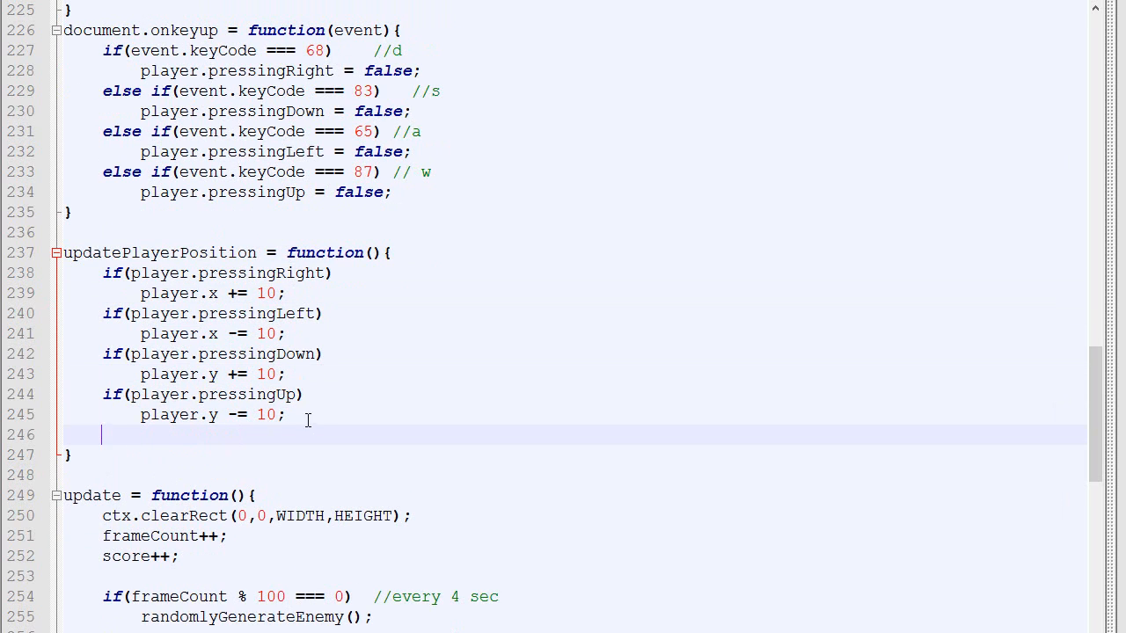
- Add an //ispositionvalid comment below the movement checks in updatePlayerPosition
scroll(down, 3)
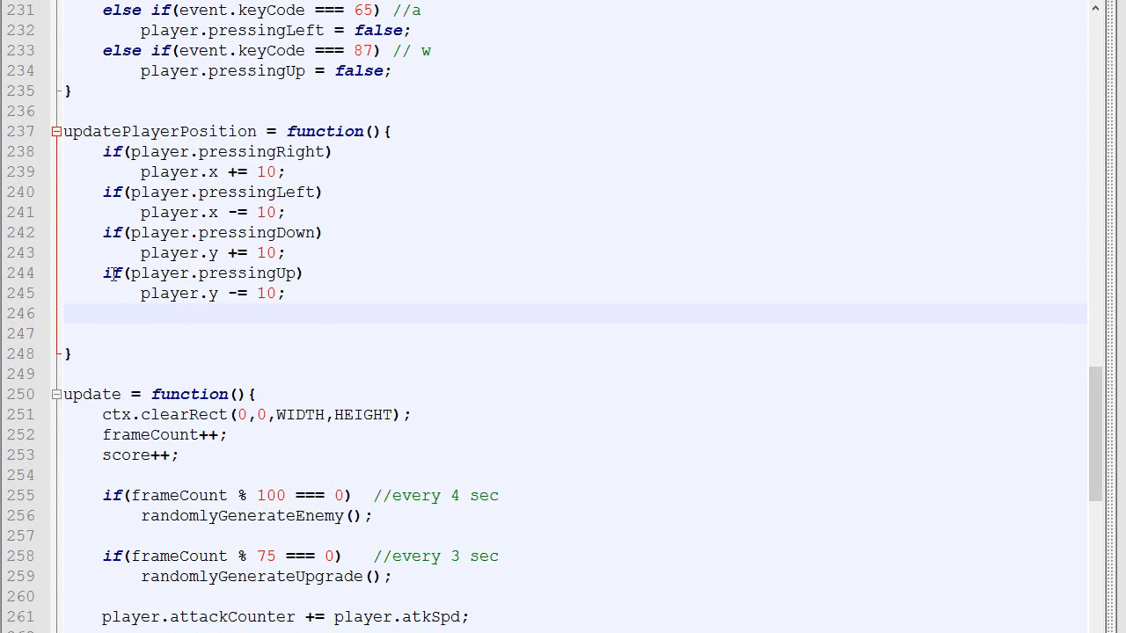
click(102, 313)
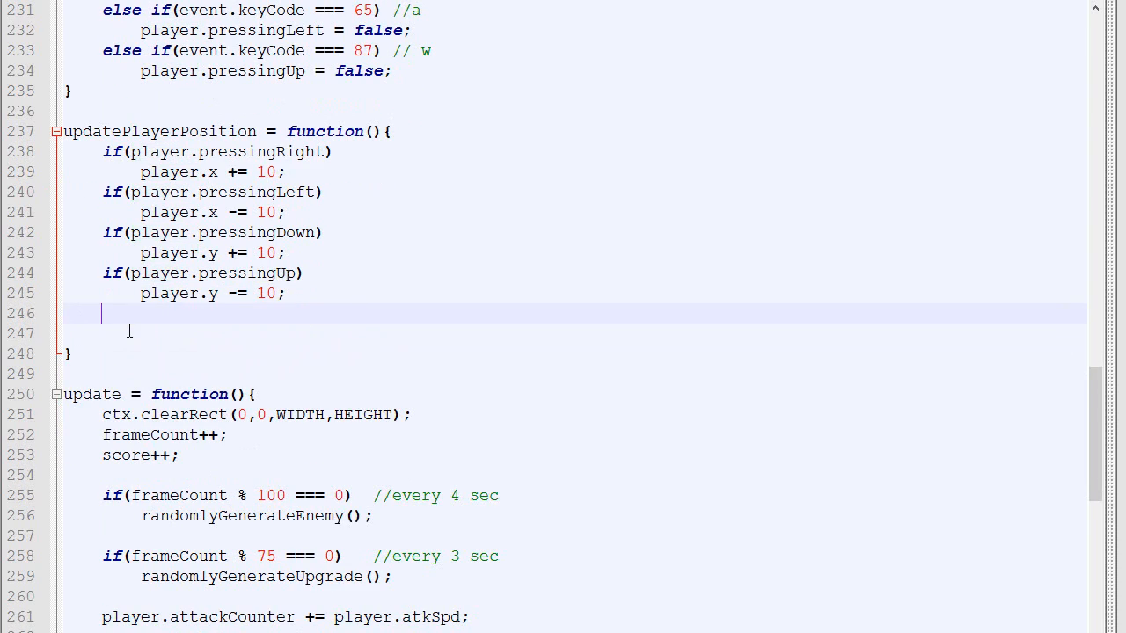
text(//ispositionvalid)
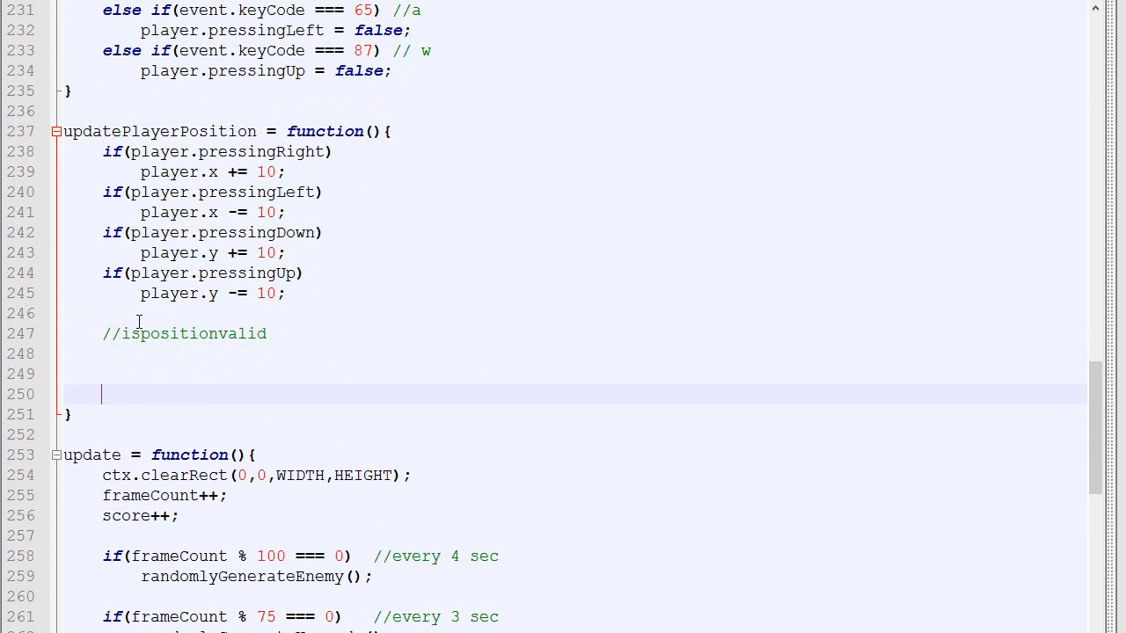
- Copy the four mouseX/mouseY clamp checks from onmousemove and adapt them to player.x and player.y
scroll(up, 3)
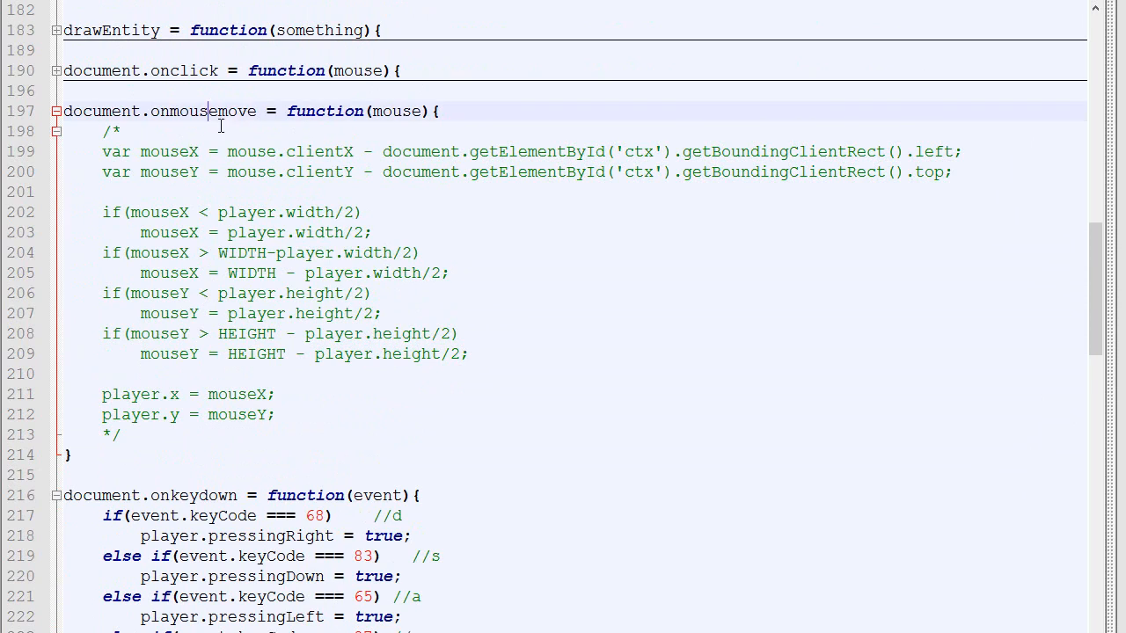
double_click(203, 111)
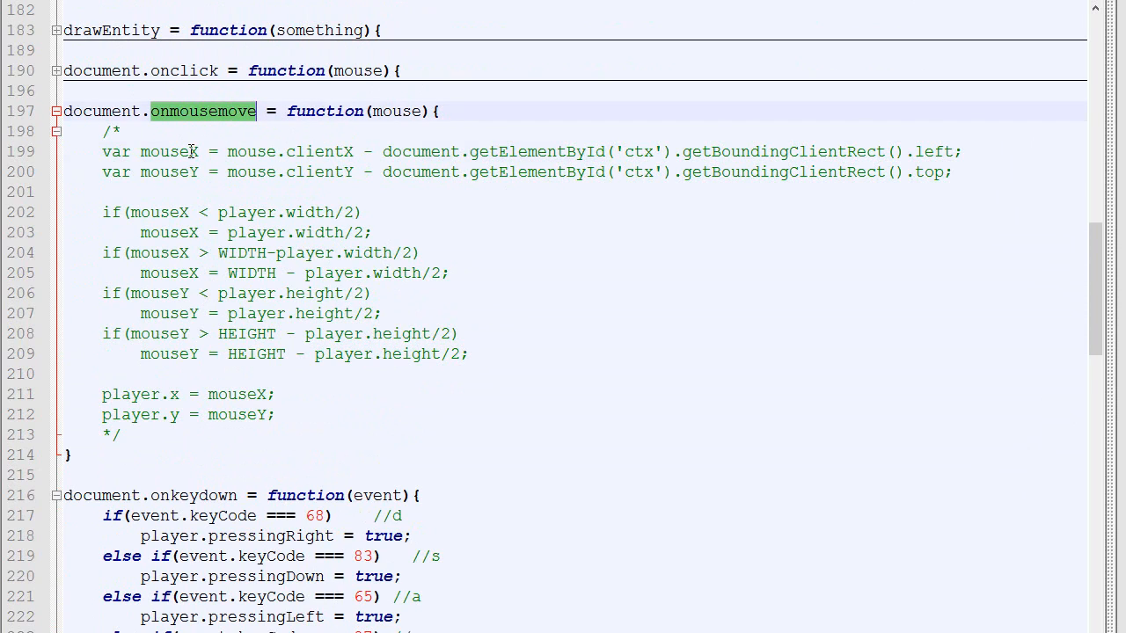
double_click(169, 151)
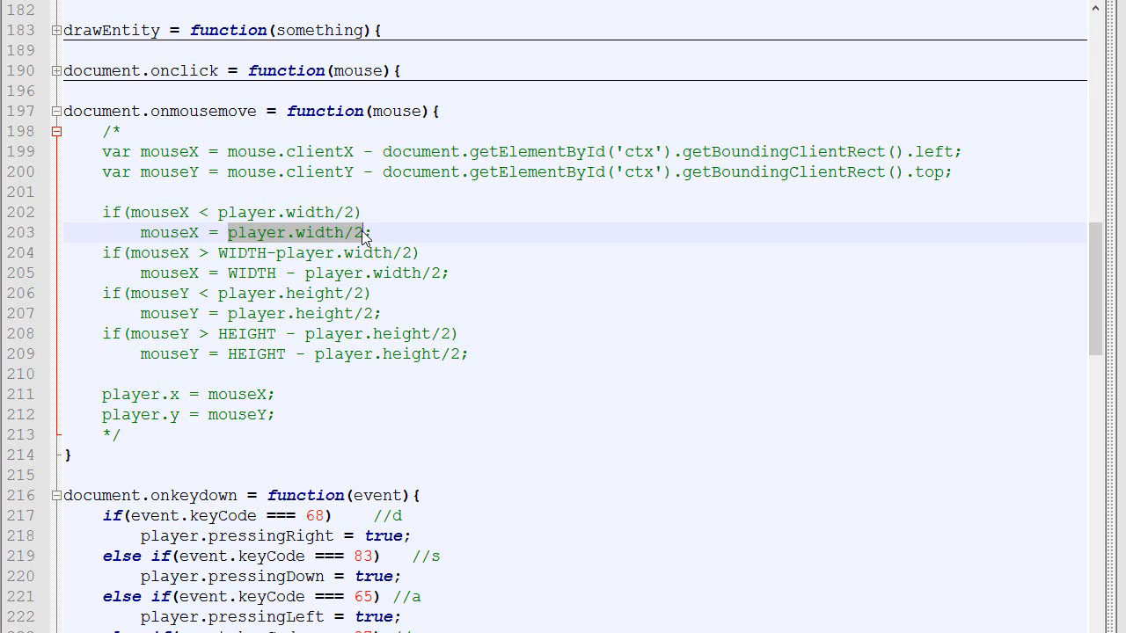
click(185, 253)
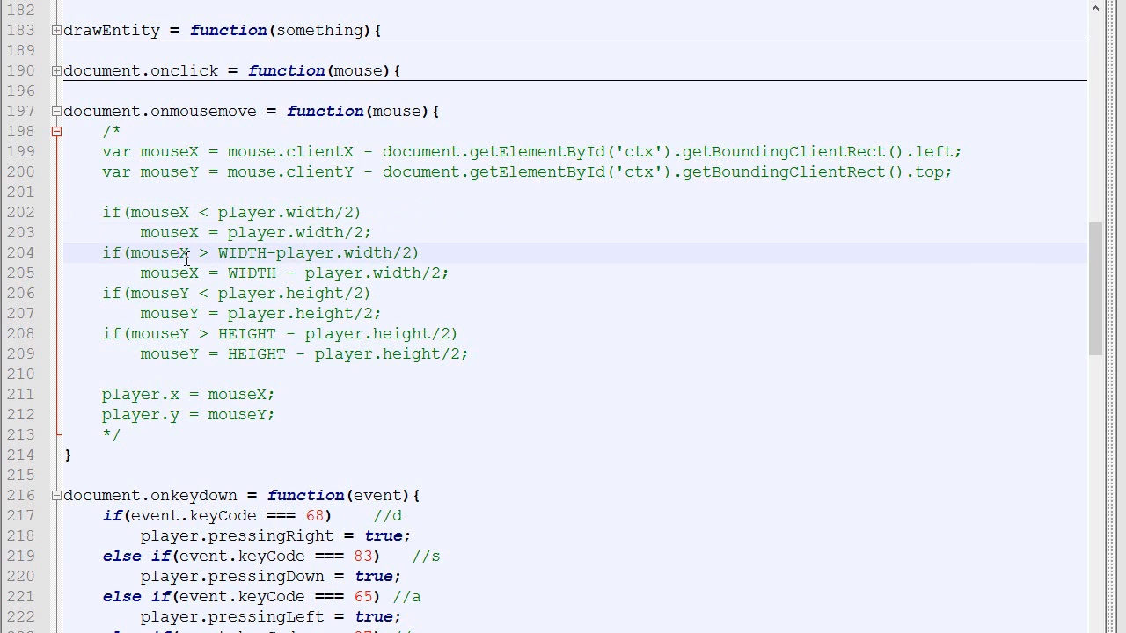
double_click(163, 254)
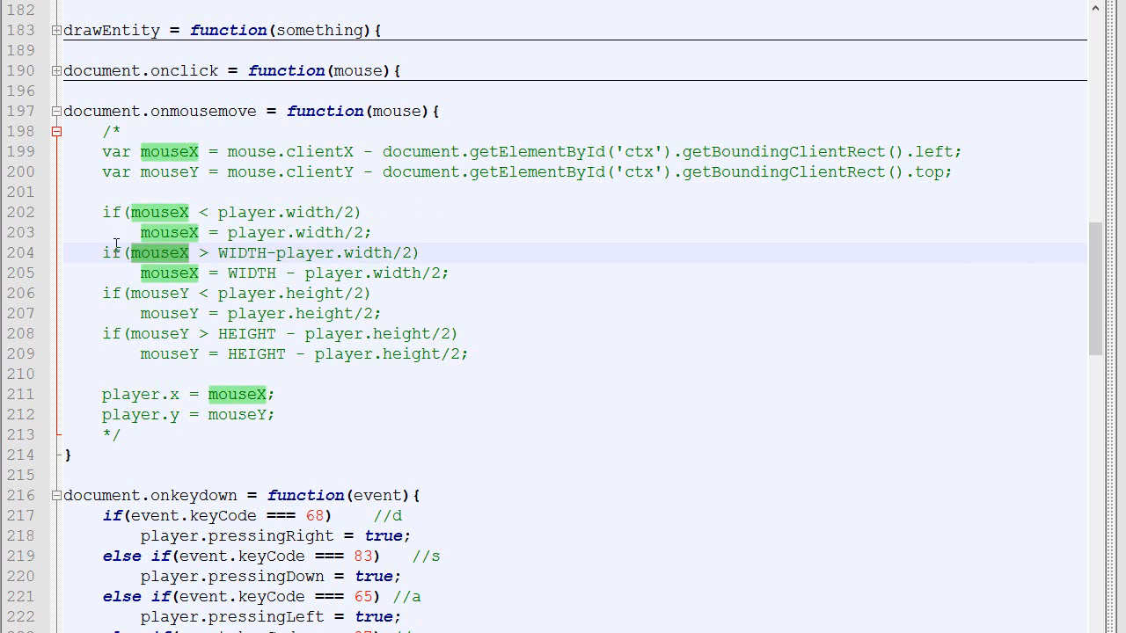
drag(101, 212, 468, 354)
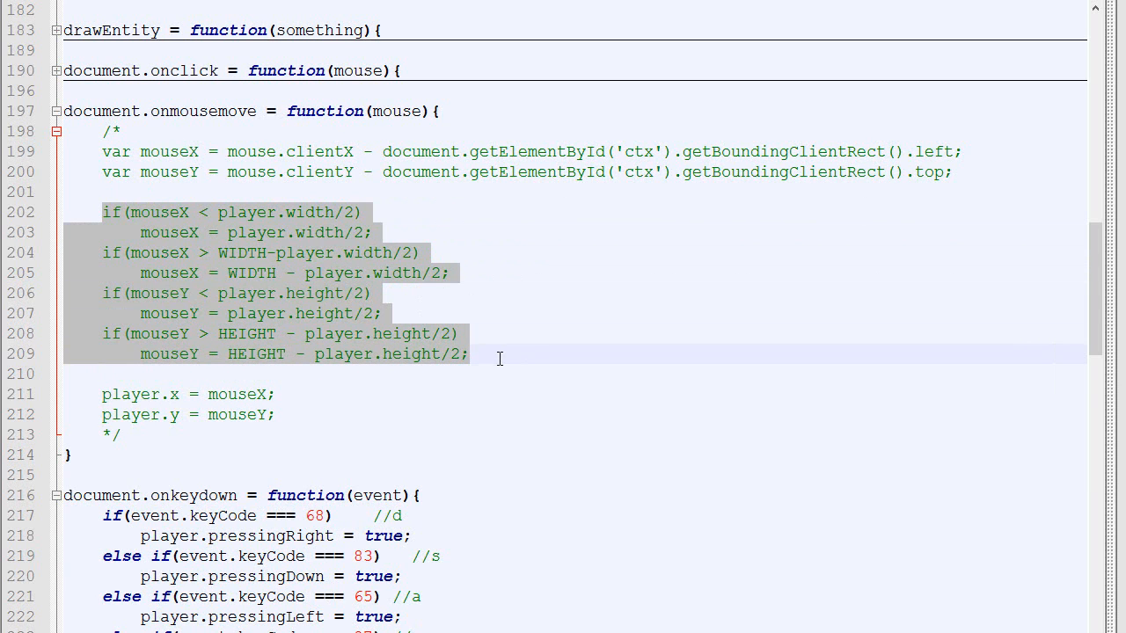
scroll(down, 3)
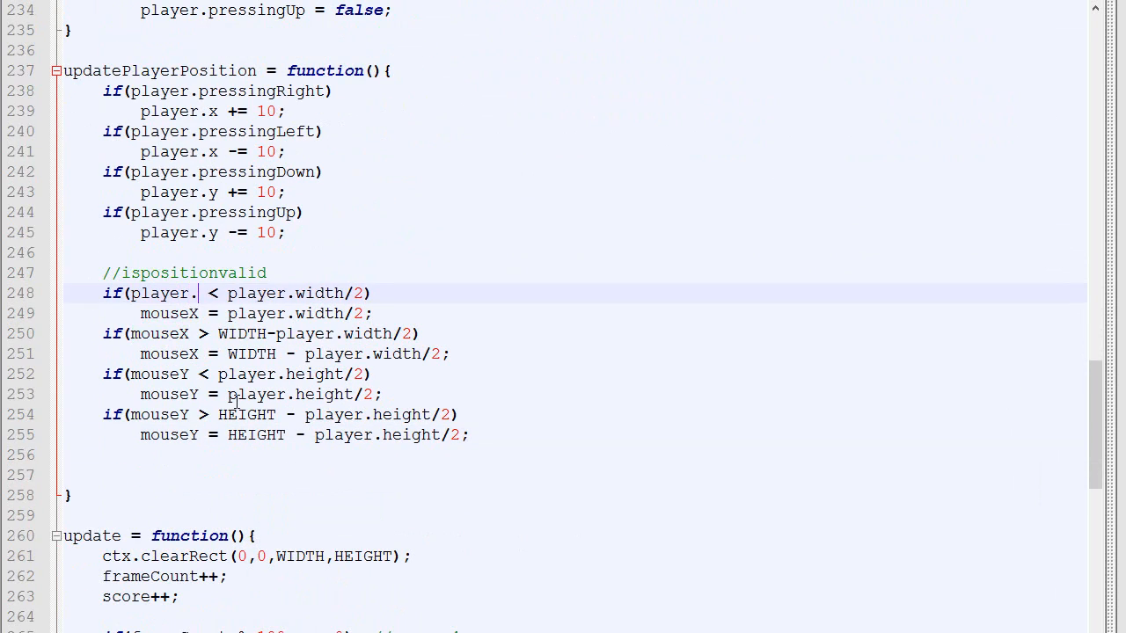
text(x)
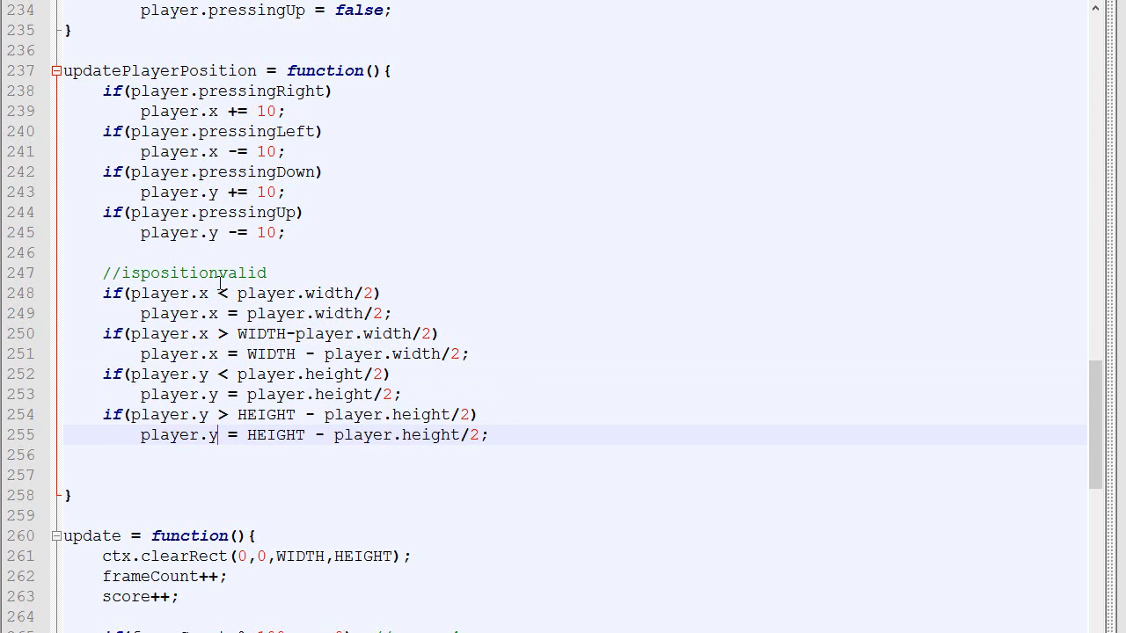
click(211, 314)
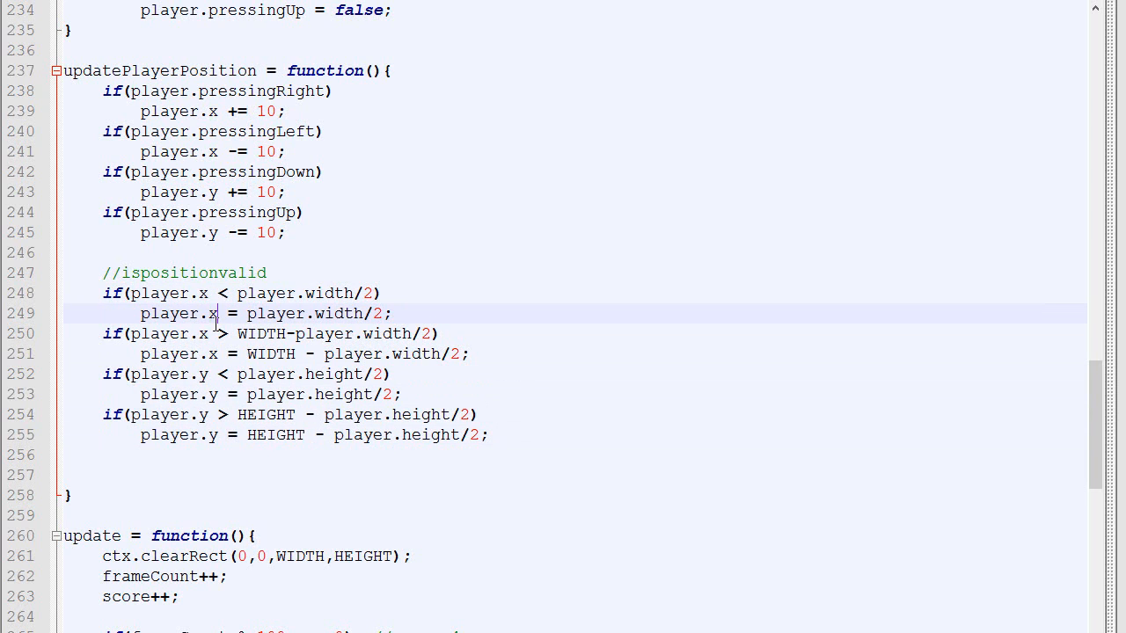